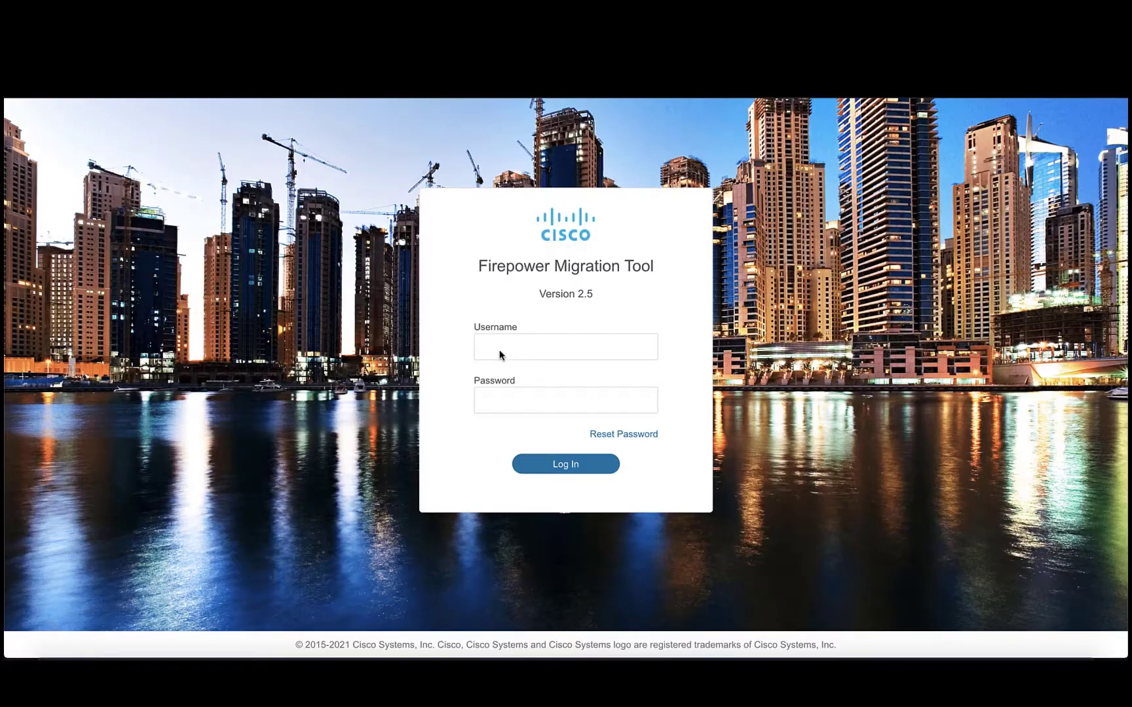
Step: Enter the sign-in credentials and log in to the Firepower Migration Tool
left_click(566, 347)
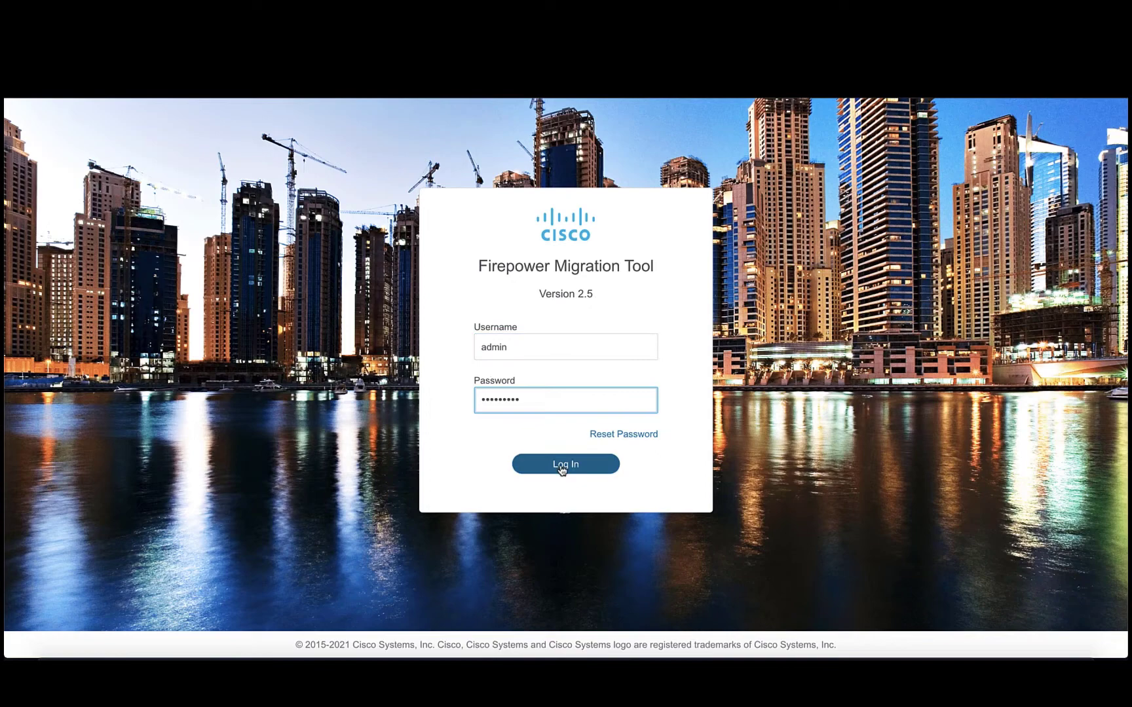
left_click(565, 464)
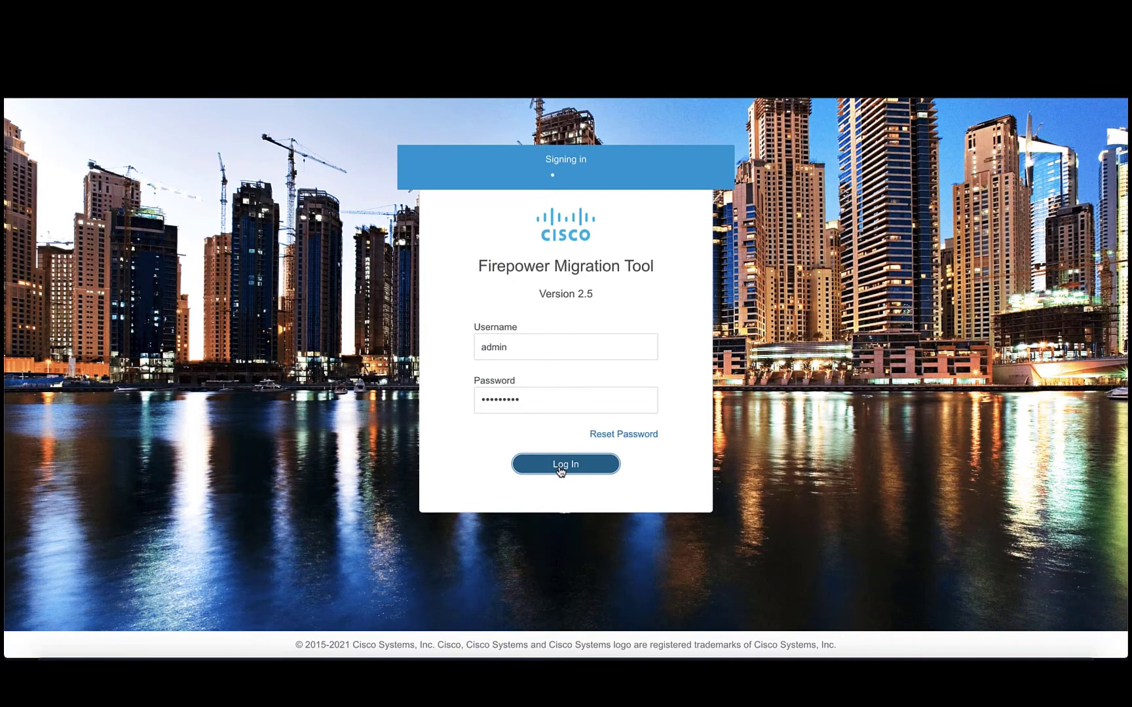
left_click(566, 464)
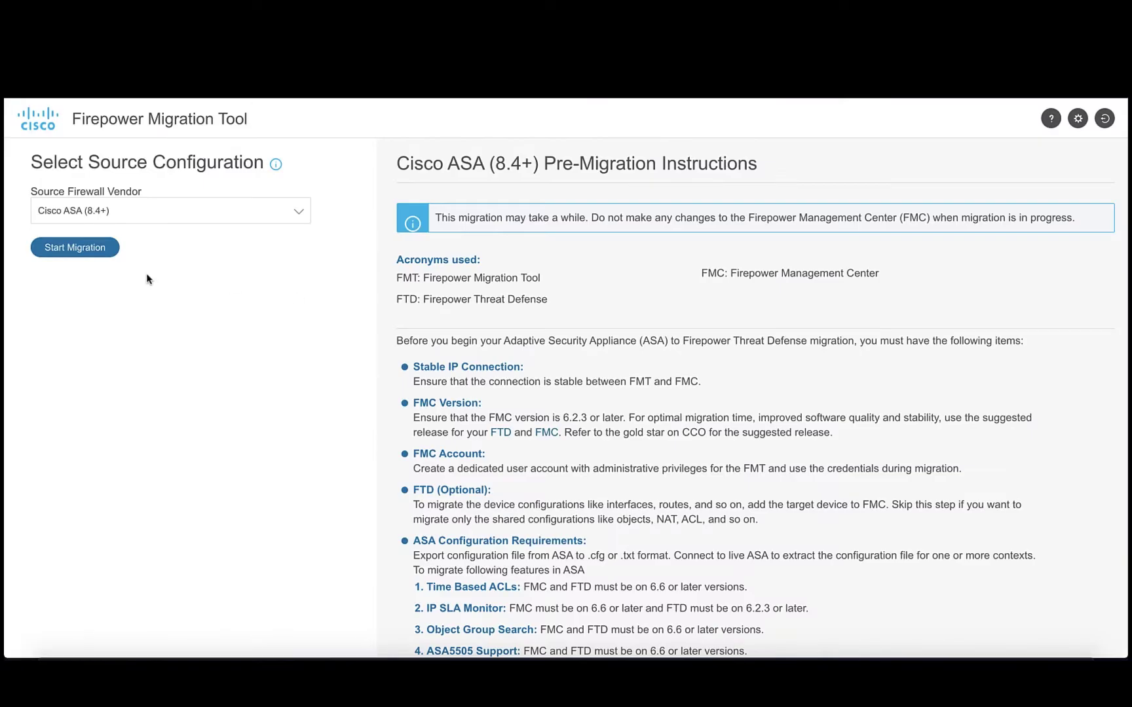
Step: Start the Cisco ASA migration, upload ASA_Config.txt, and continue past the parsed summary
left_click(75, 248)
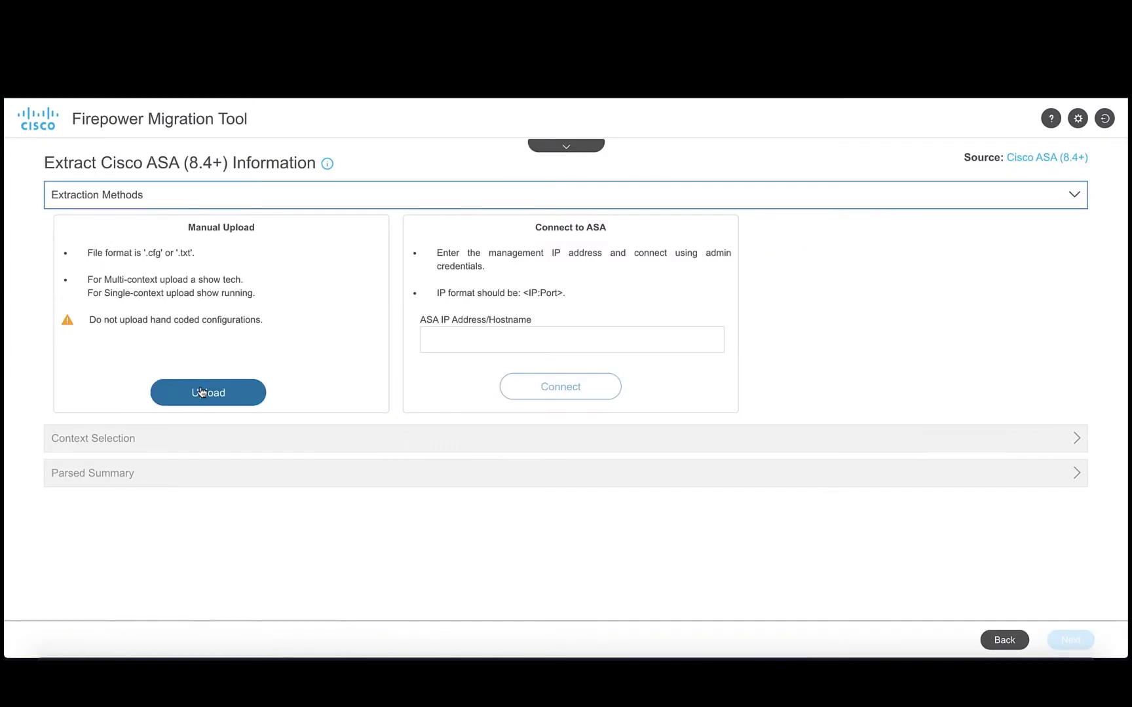
left_click(207, 391)
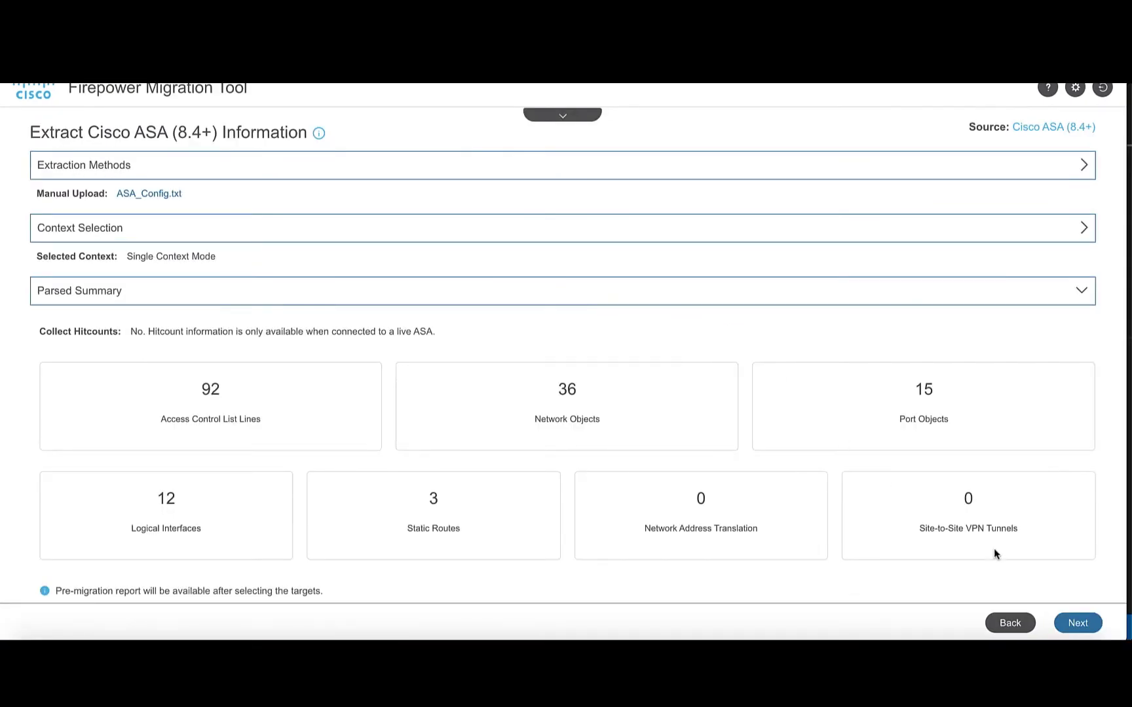
mouse_move(1077, 623)
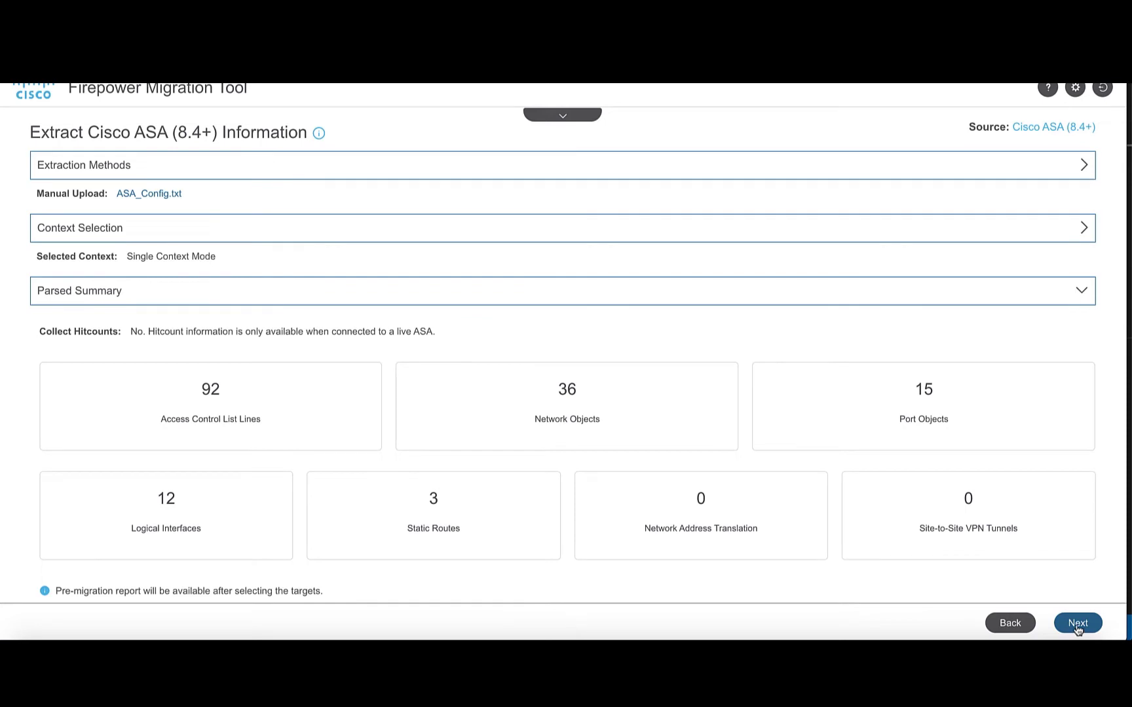
left_click(1076, 622)
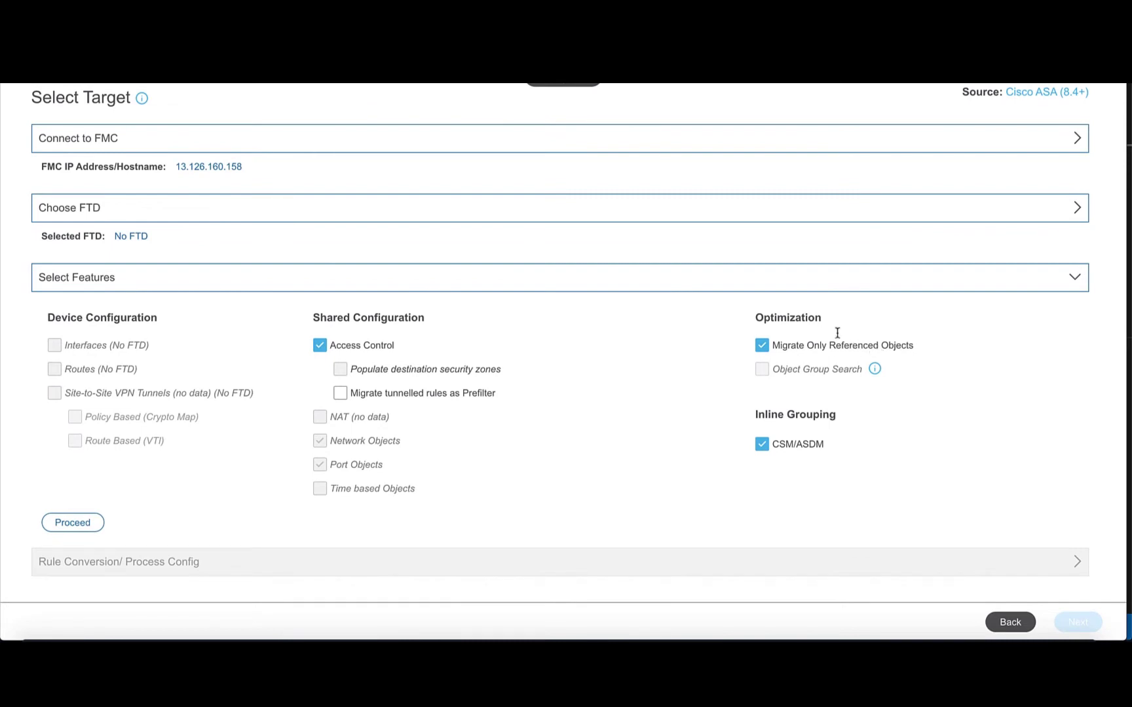
left_click(72, 523)
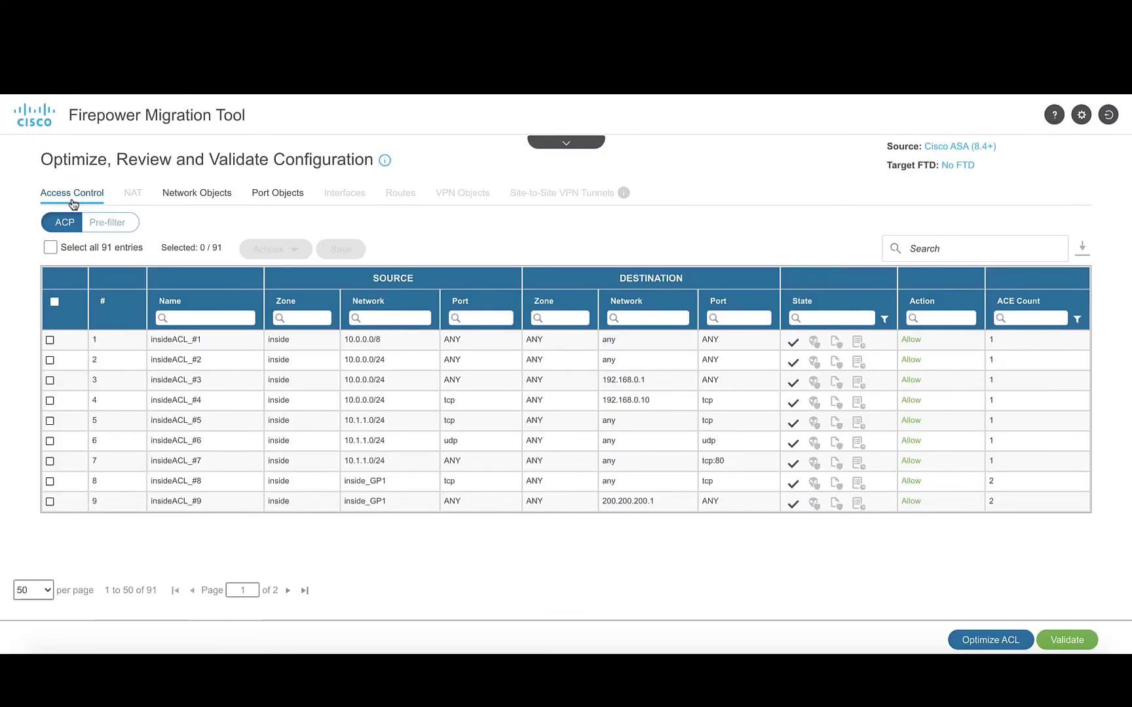
mouse_move(603, 594)
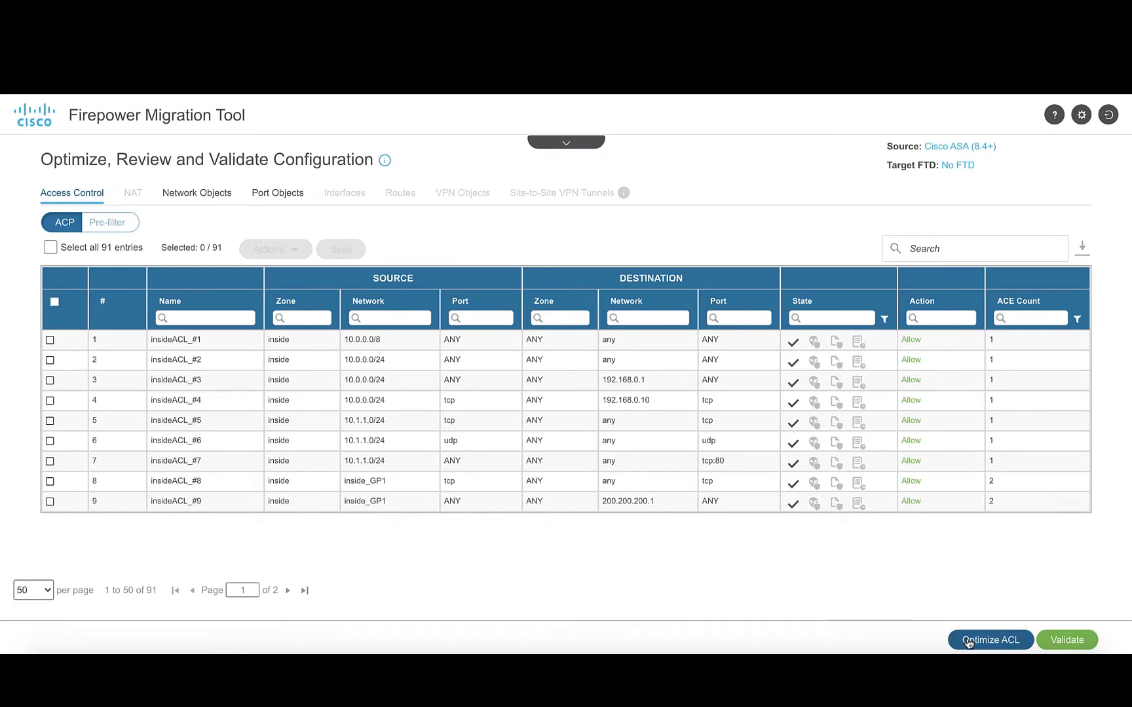
Step: Run Optimize ACL, proceed through the estimate, and accept the ACL Analysis overview
left_click(990, 639)
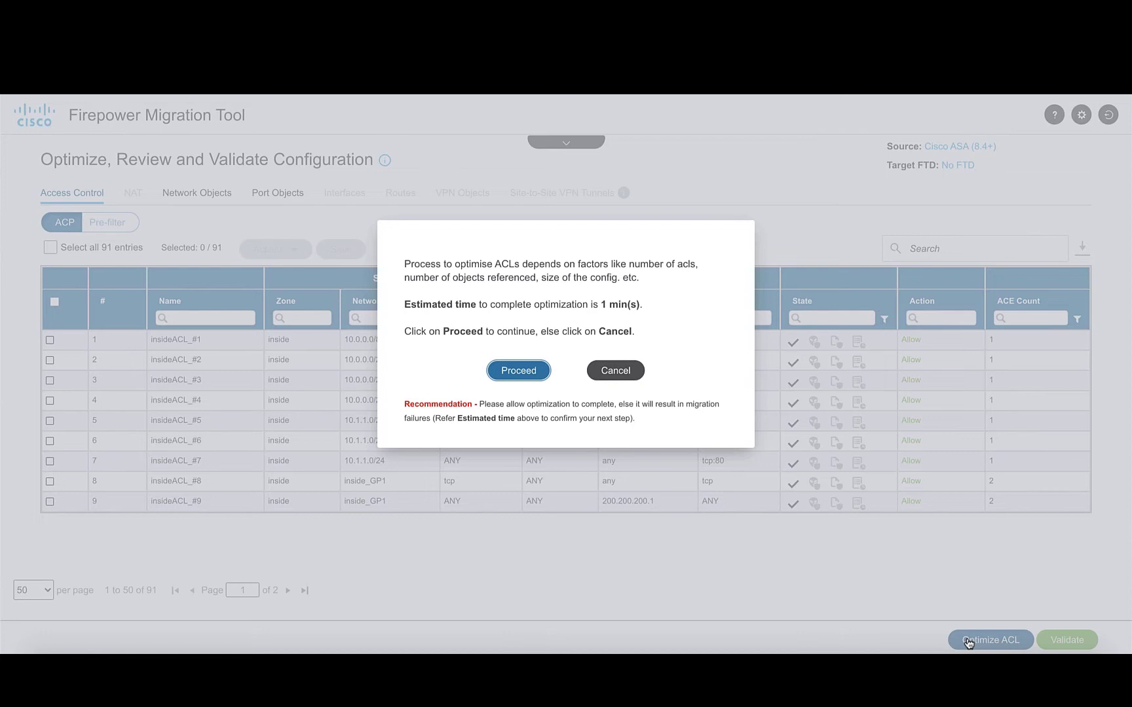
mouse_move(501, 402)
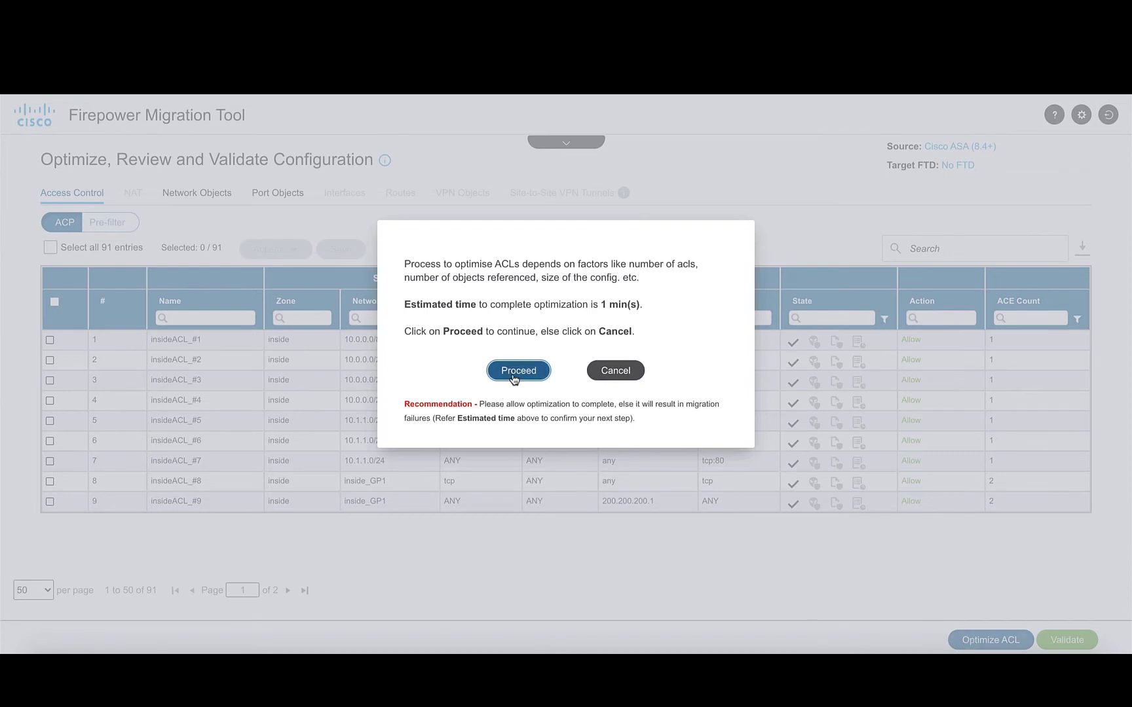
left_click(518, 371)
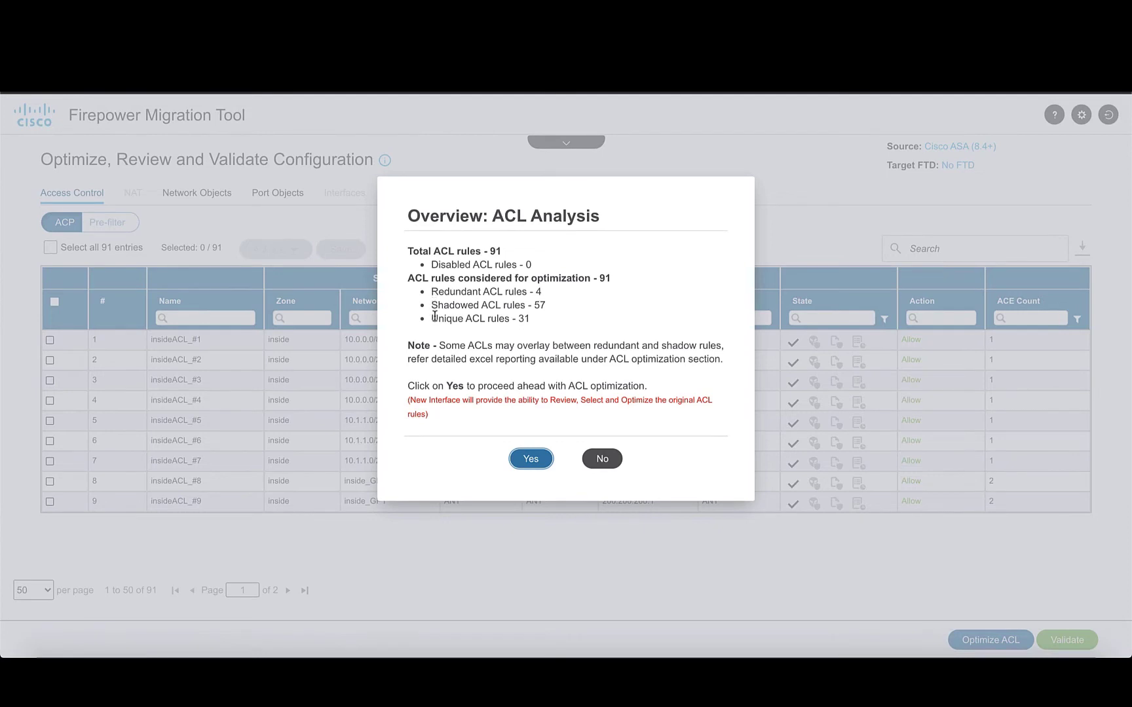
mouse_move(595, 409)
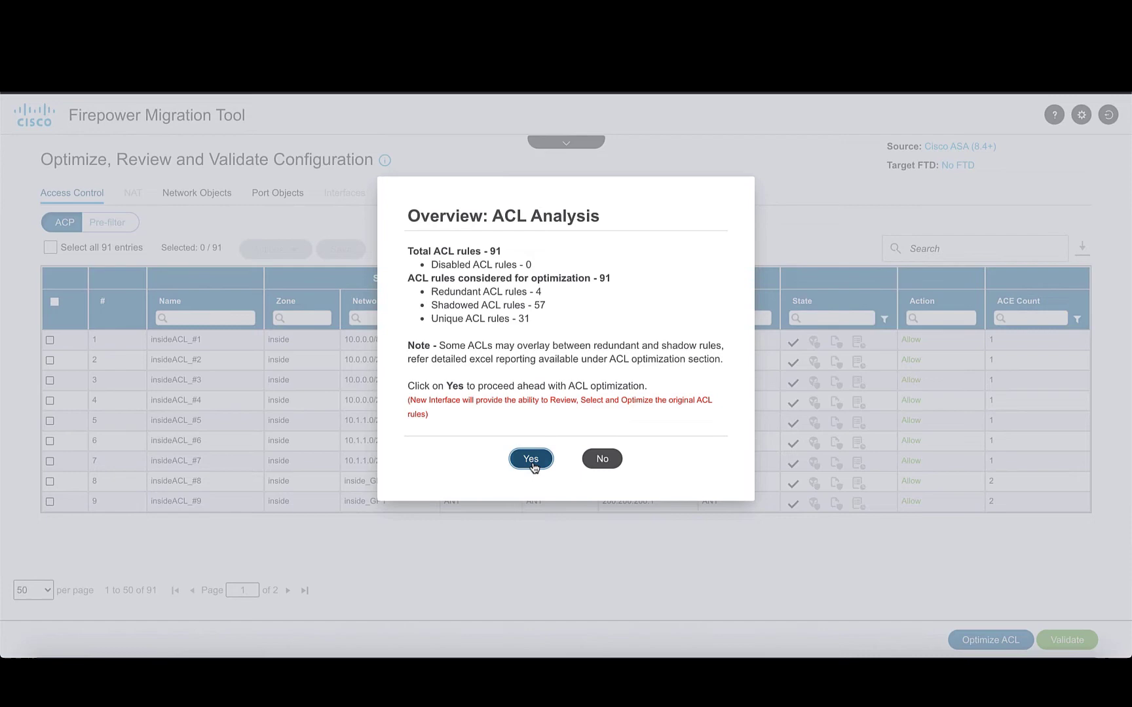
left_click(531, 459)
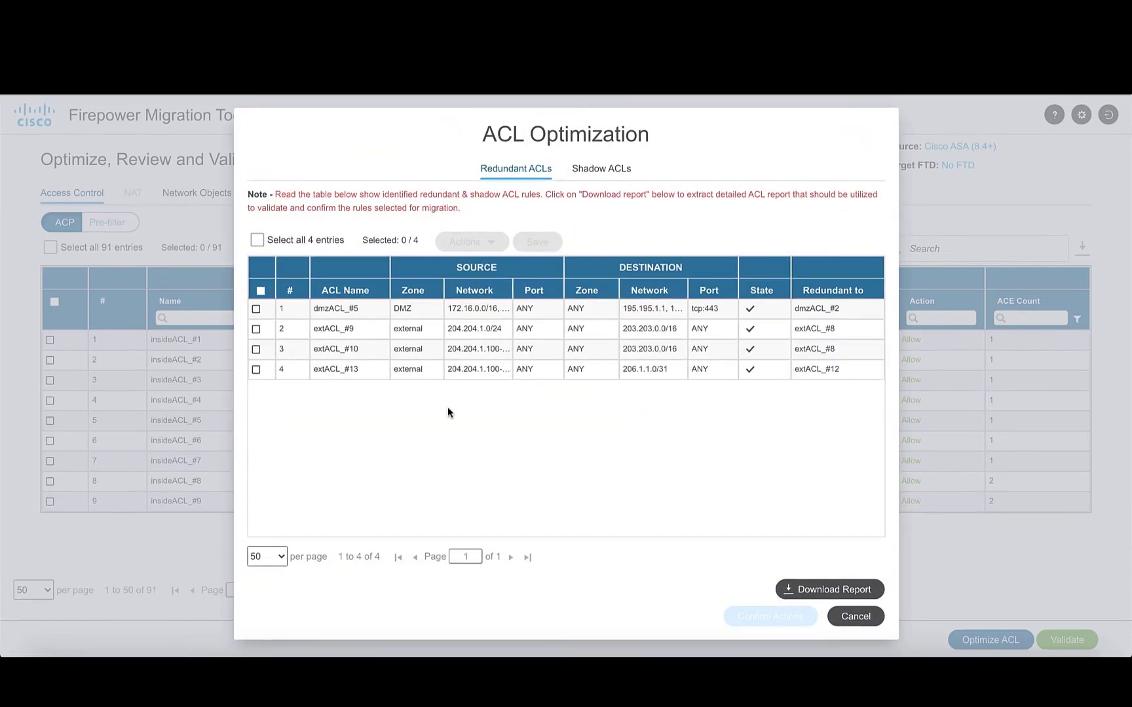
mouse_move(305, 324)
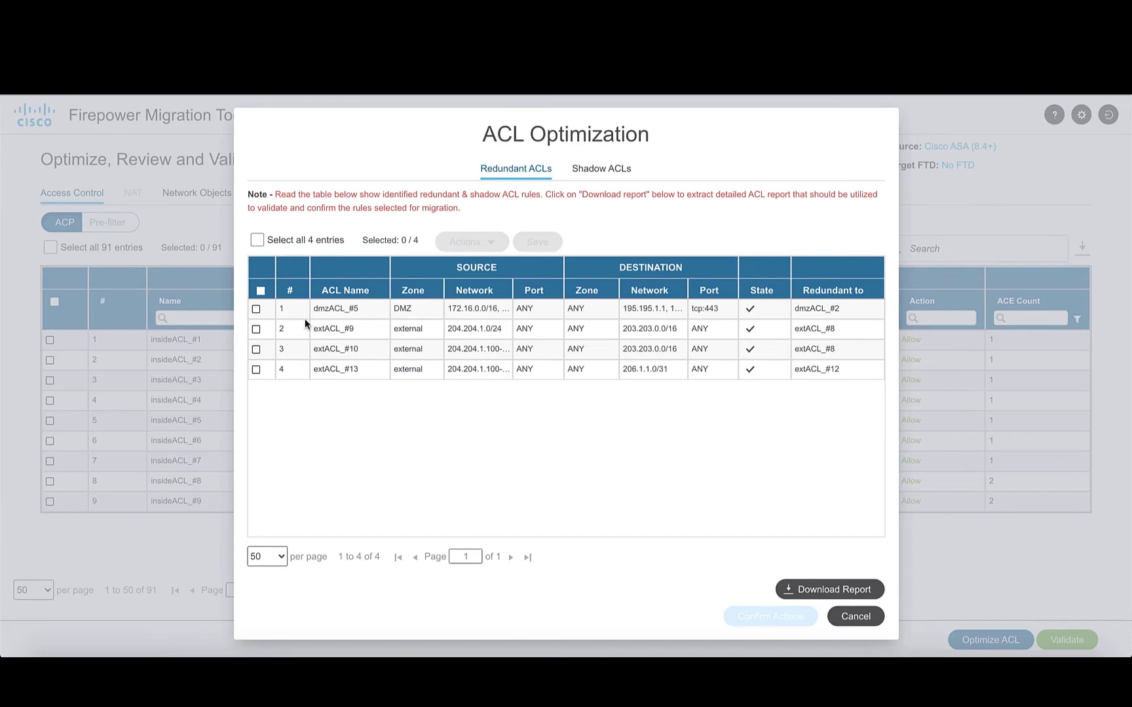
mouse_move(359, 355)
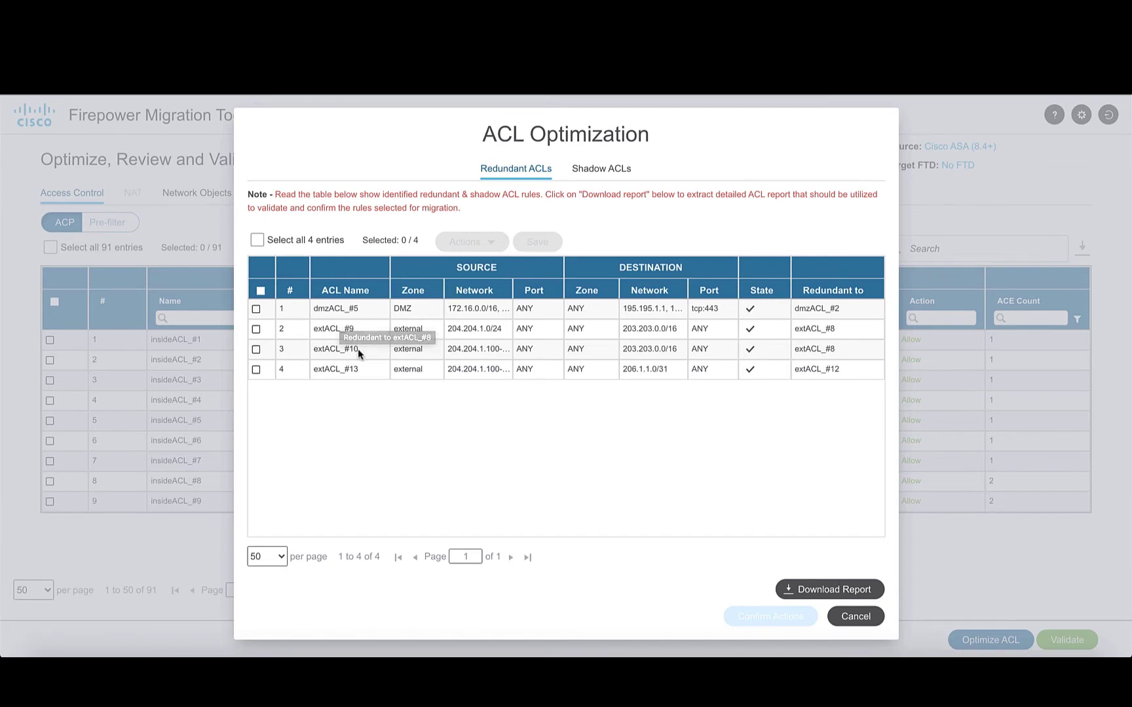
mouse_move(848, 323)
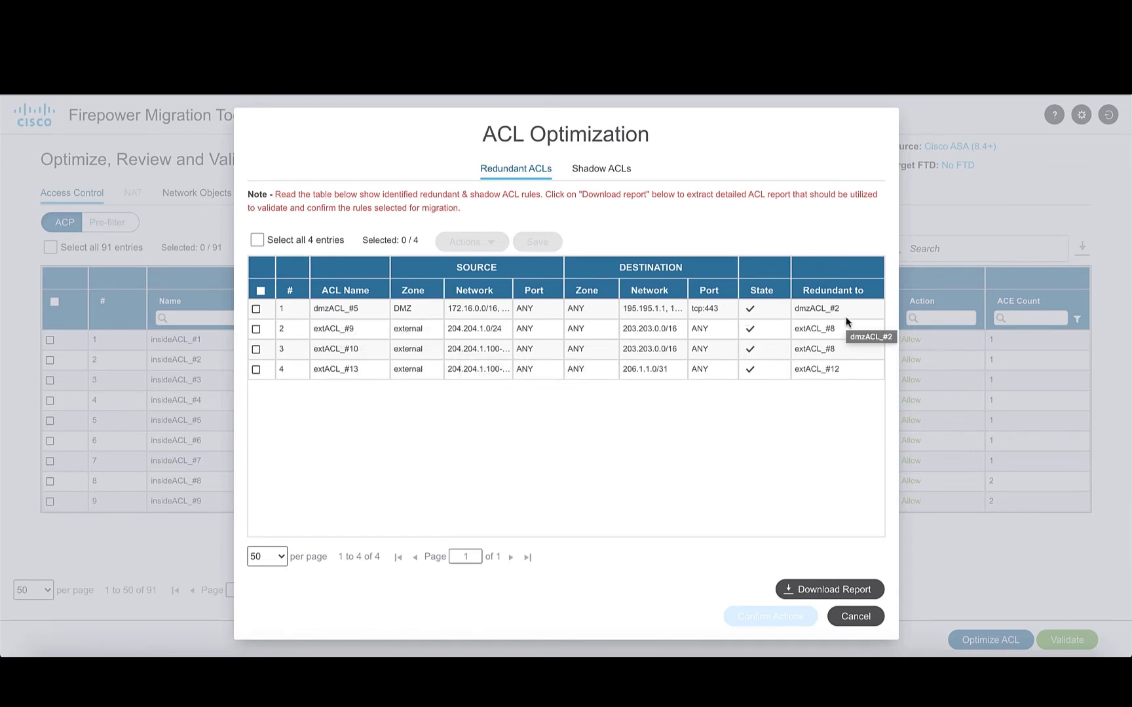
mouse_move(835, 330)
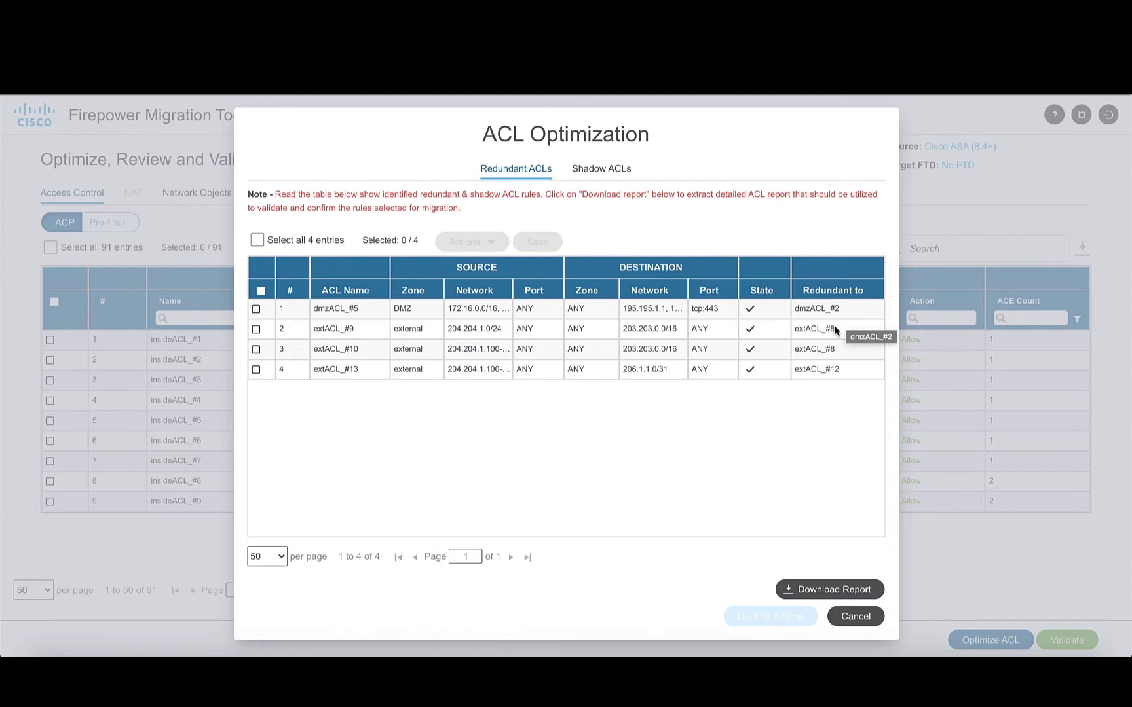
mouse_move(835, 360)
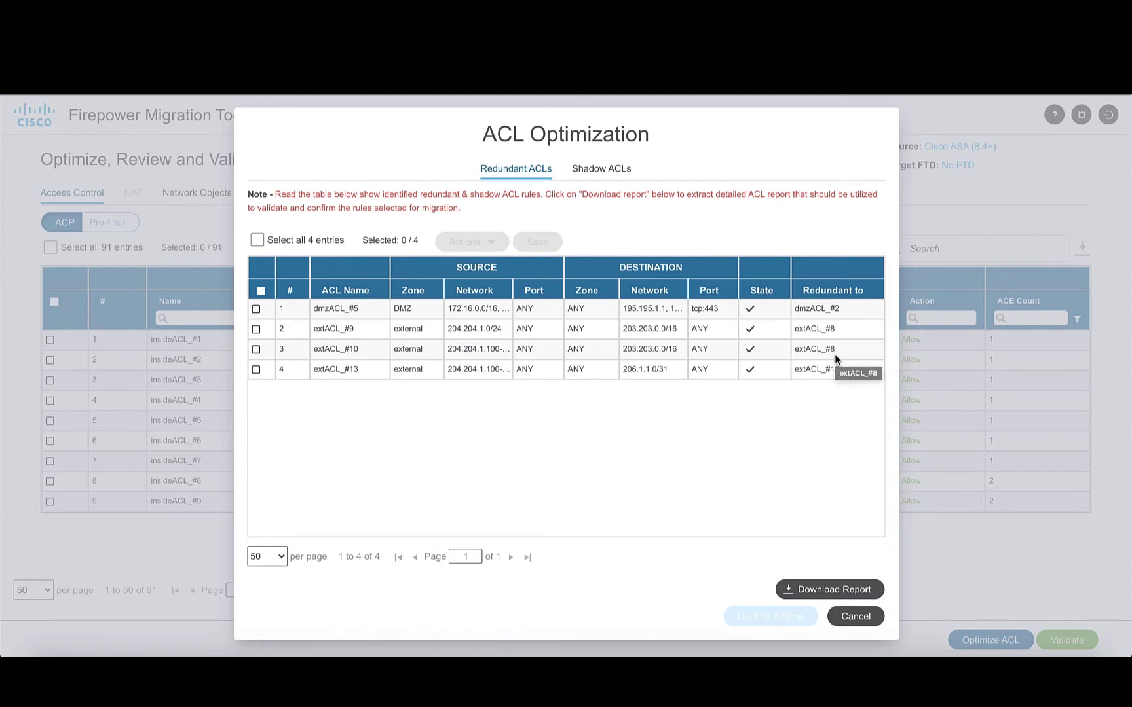
Step: View the Shadow ACLs tab and download the ACL optimization report
left_click(601, 168)
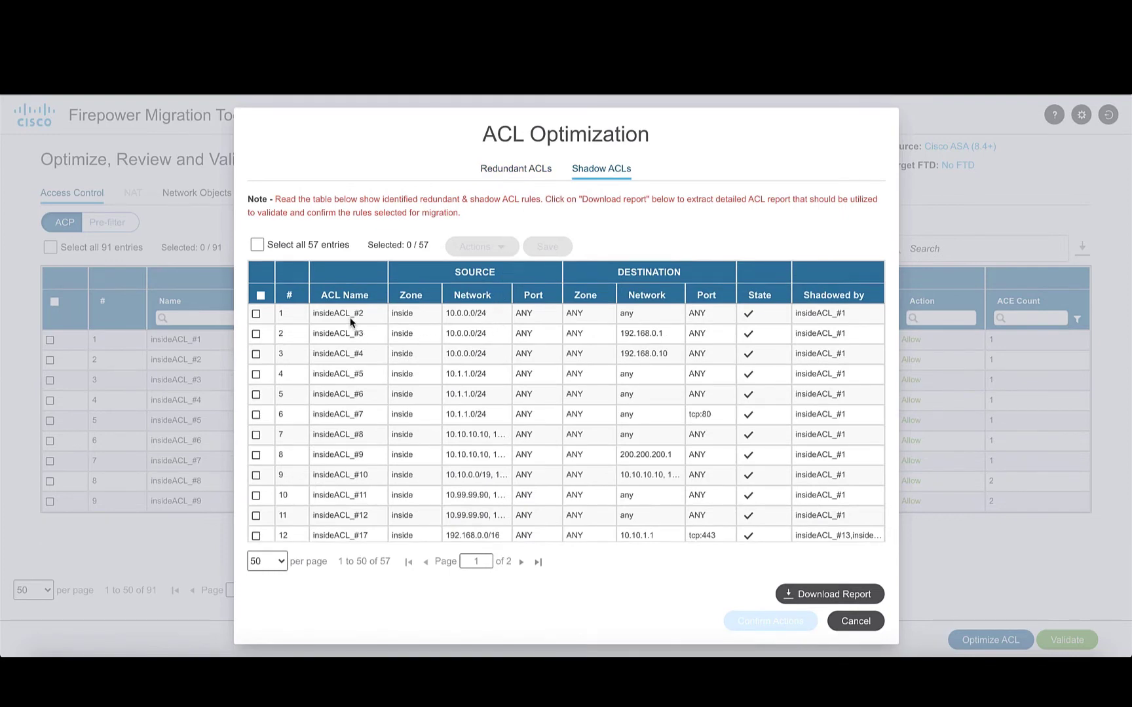
mouse_move(500, 333)
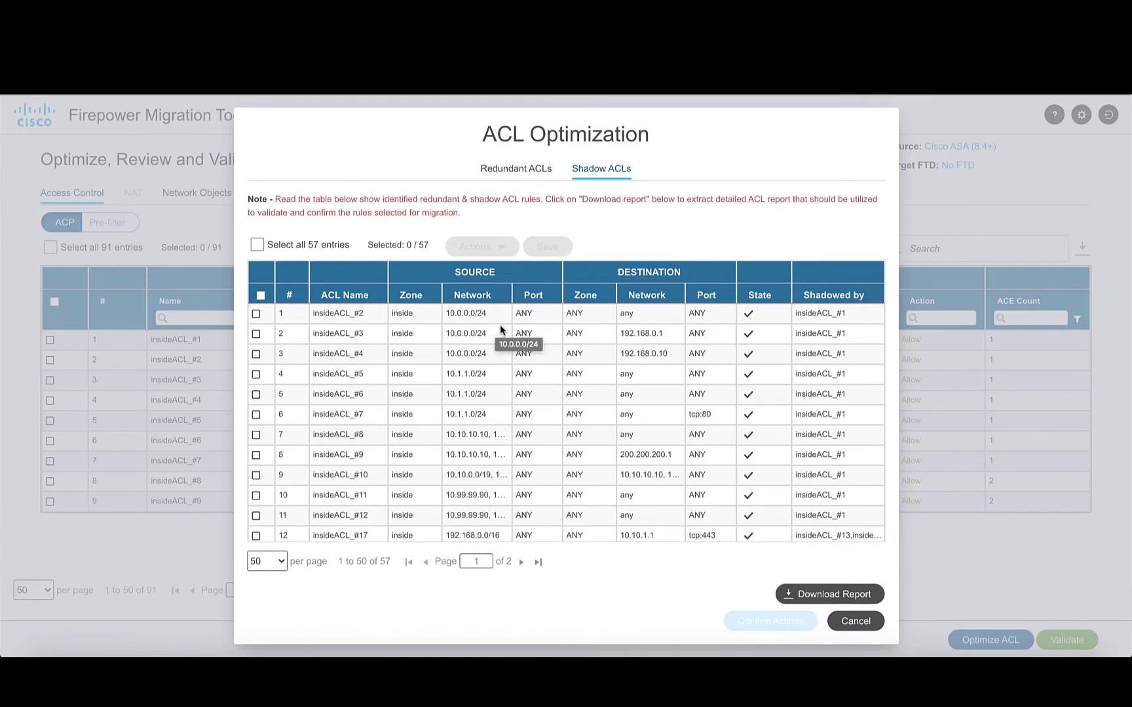
mouse_move(824, 323)
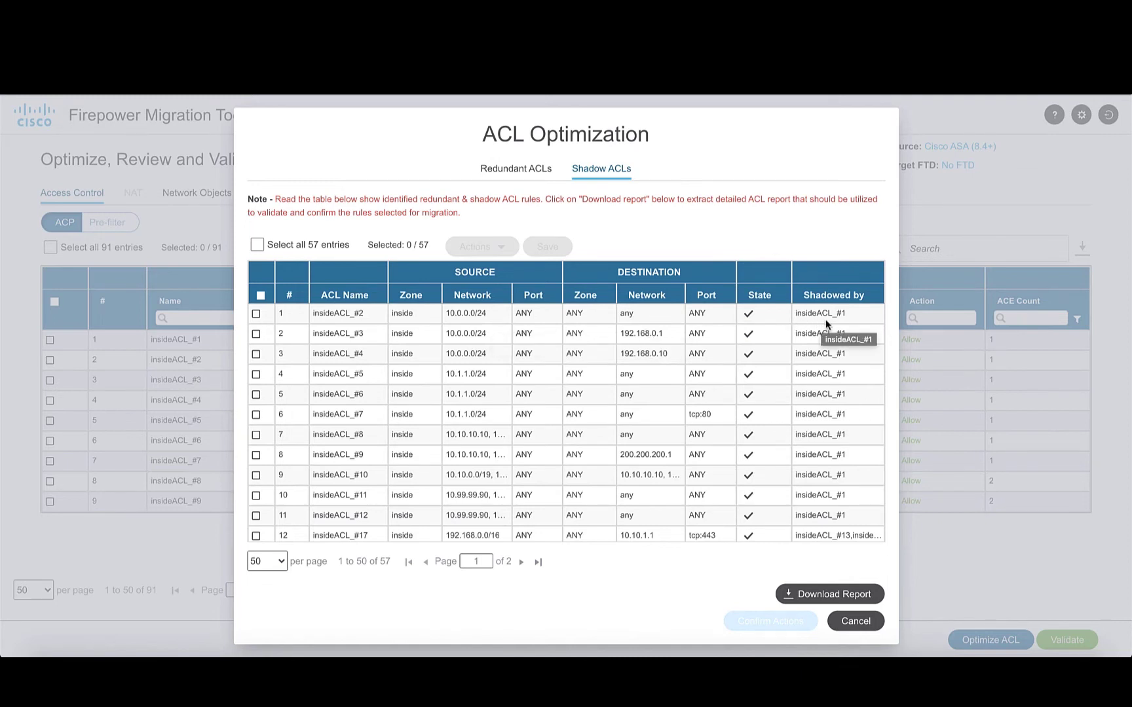
mouse_move(855, 415)
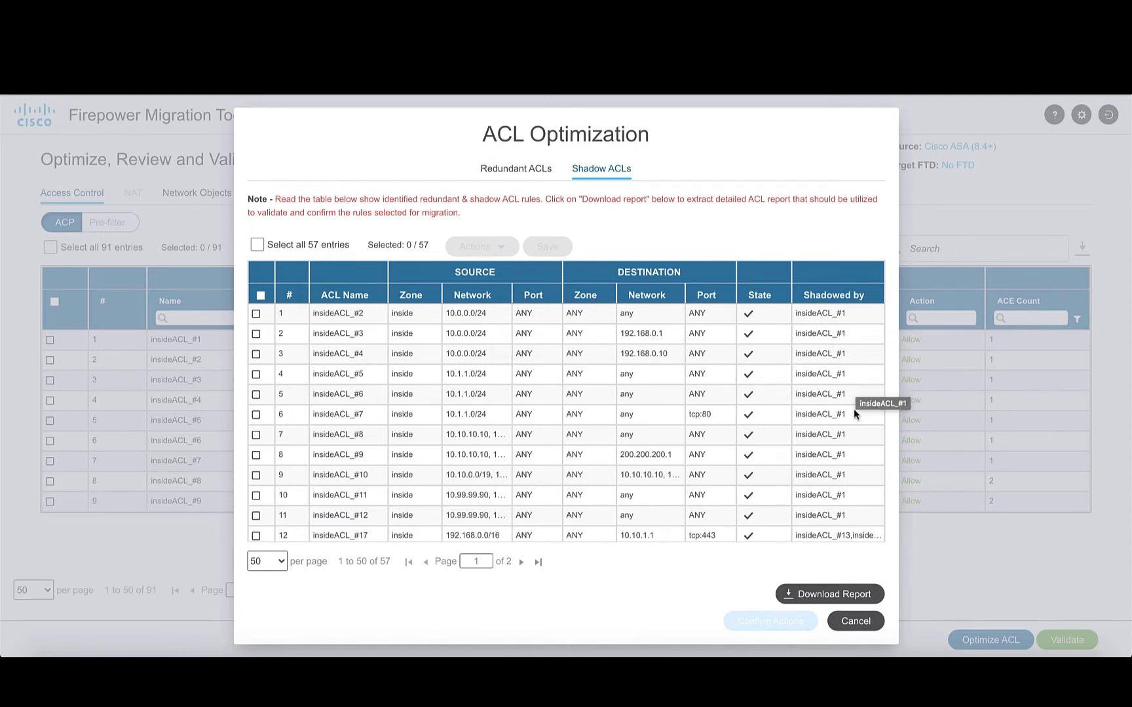
mouse_move(852, 518)
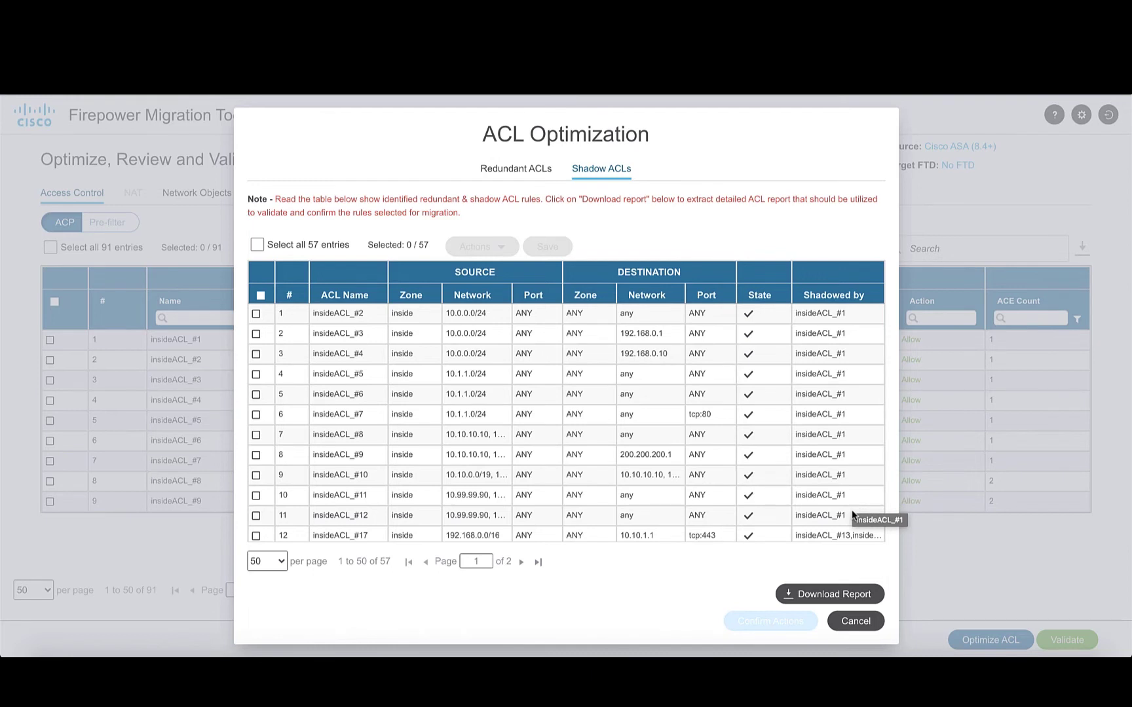
mouse_move(705, 565)
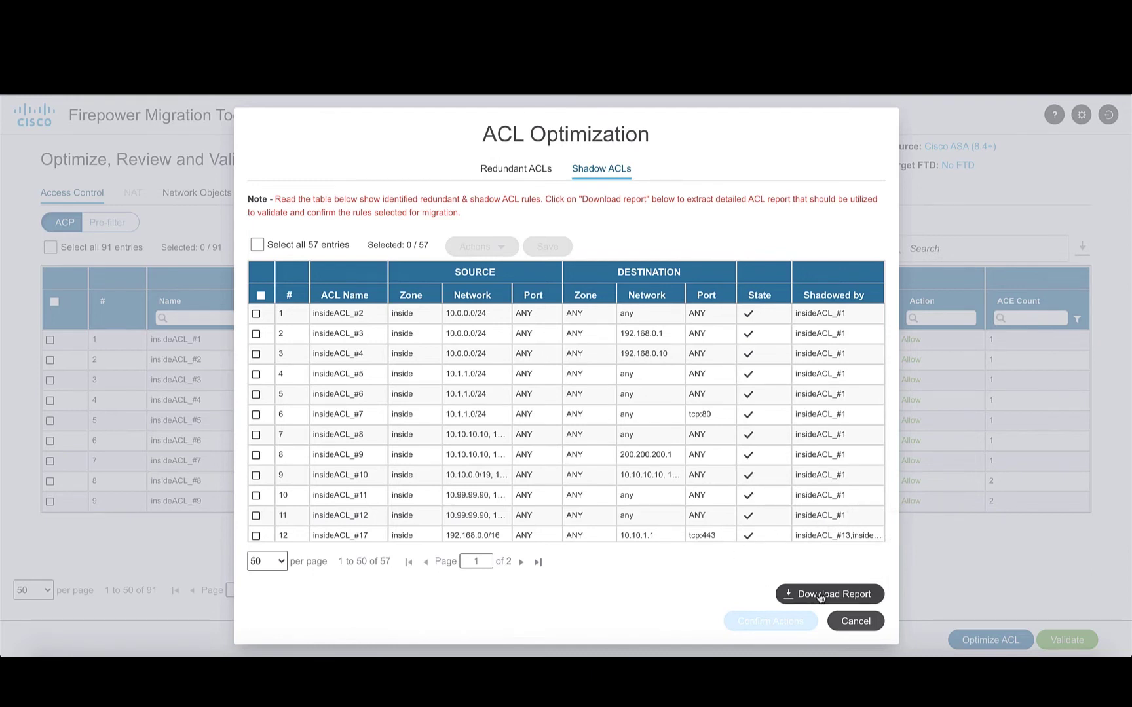
left_click(829, 594)
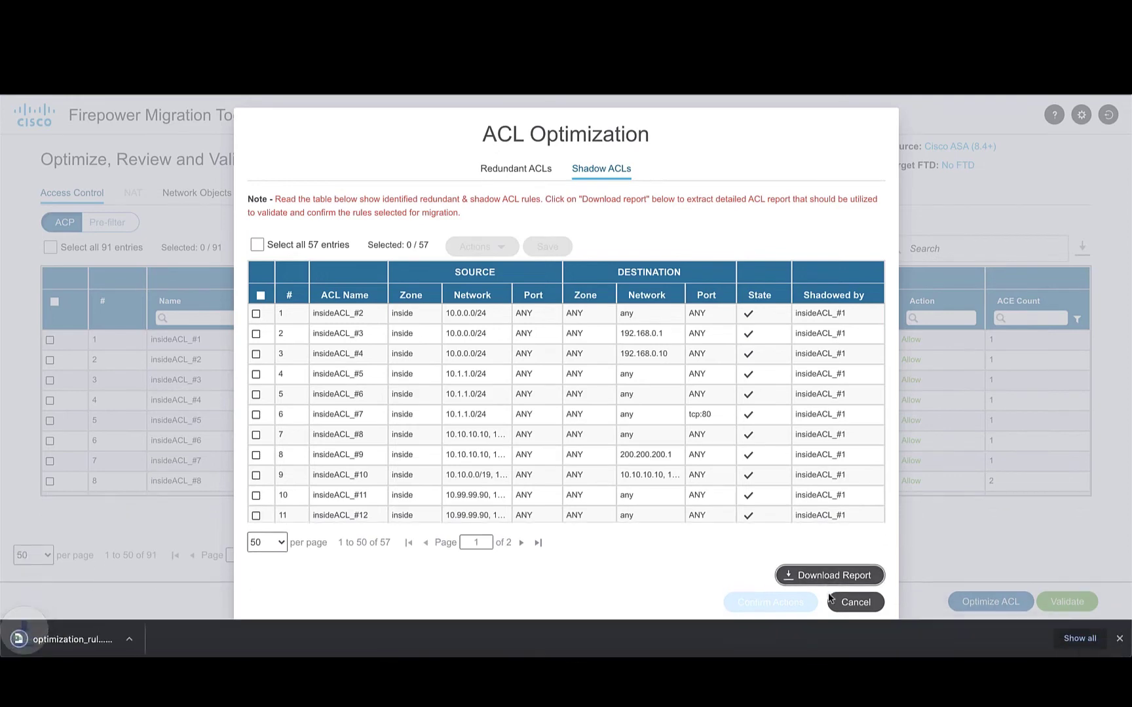
left_click(829, 575)
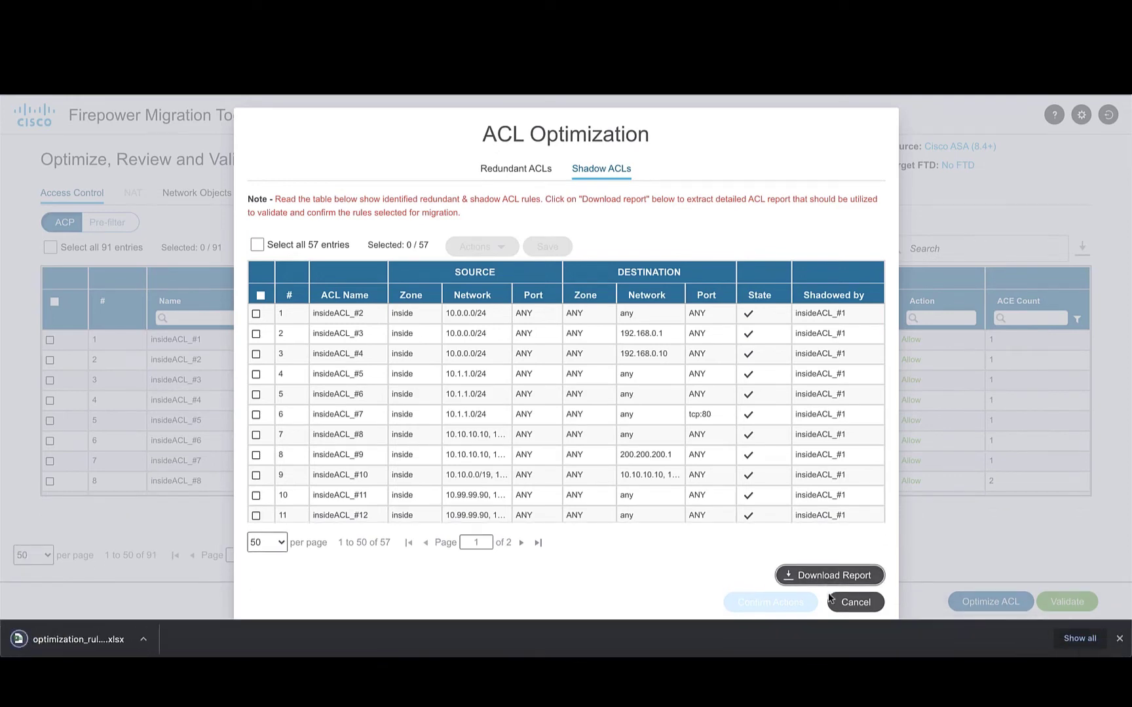
Step: Review redundant entry dmzACL_#5 on the Summary sheet, then view Detailed ACL Information
left_click(828, 575)
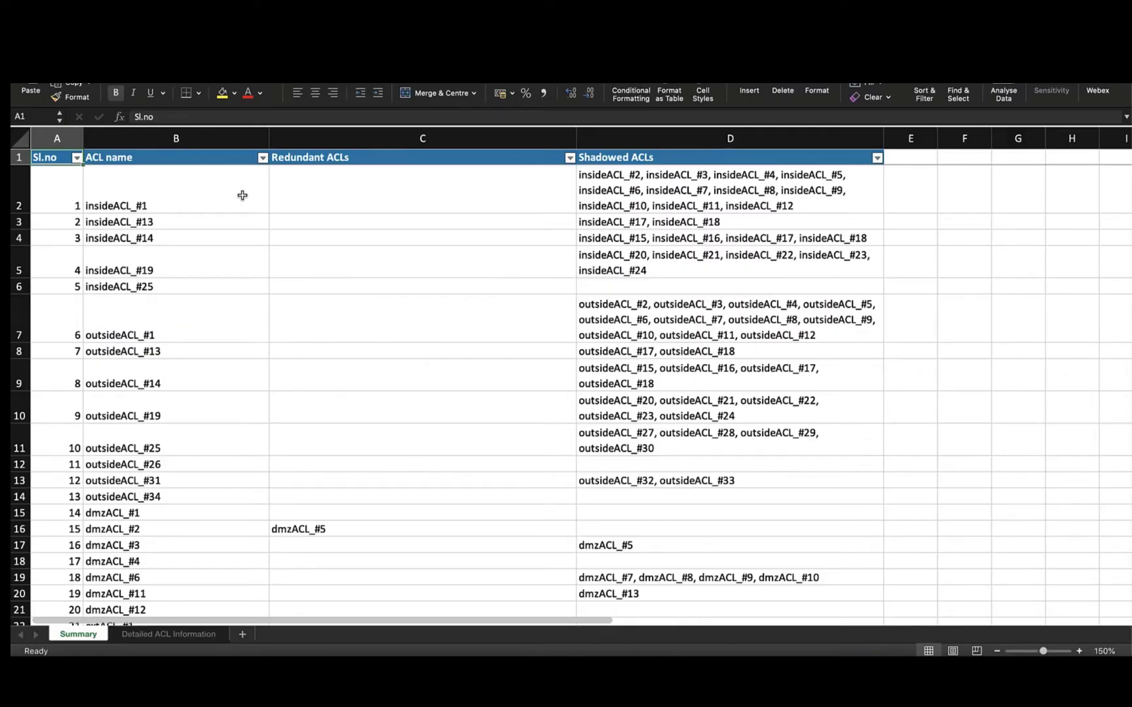
left_click(176, 206)
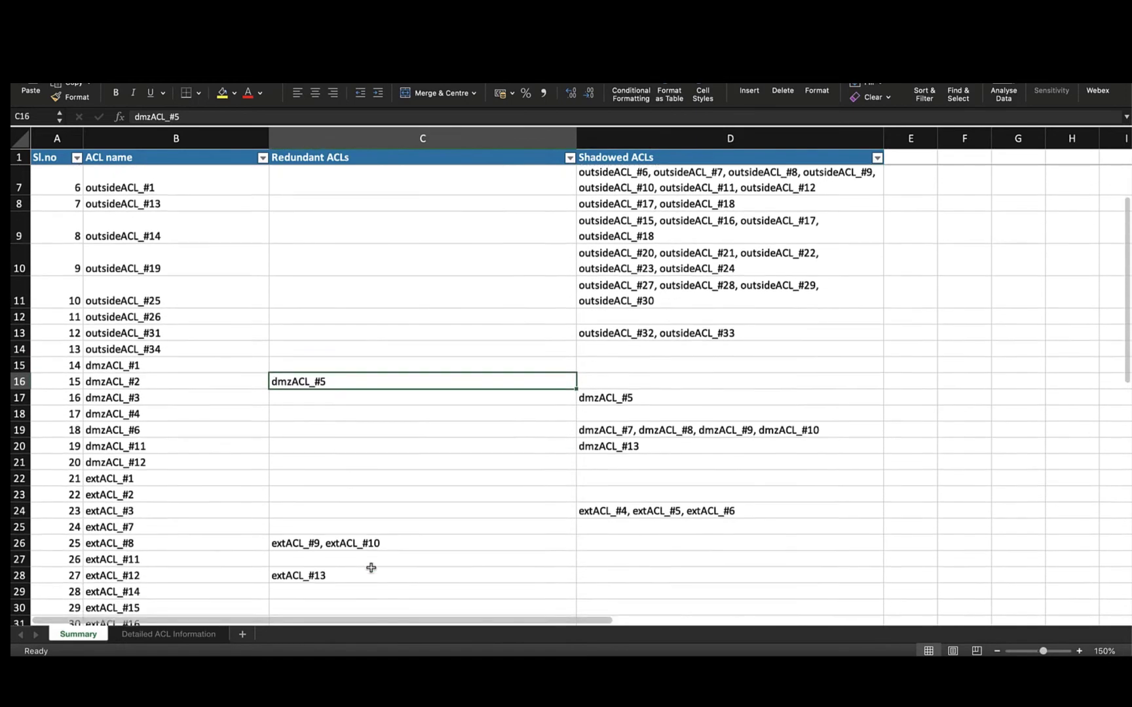
scroll("down", 3)
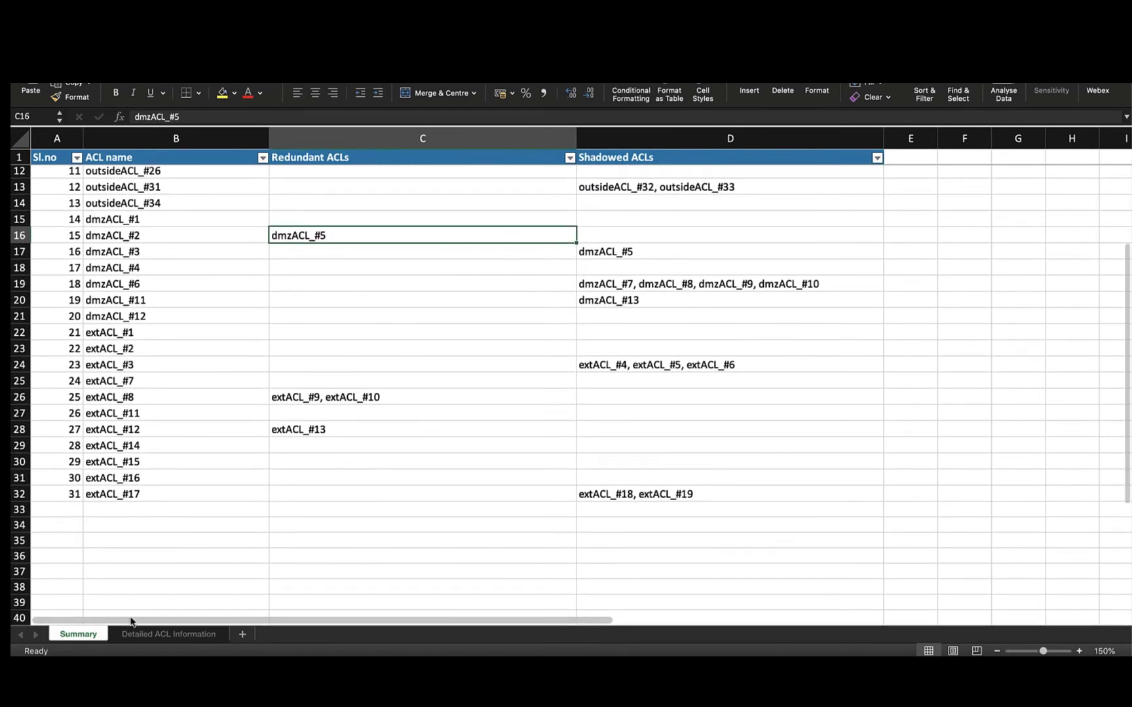
left_click(169, 634)
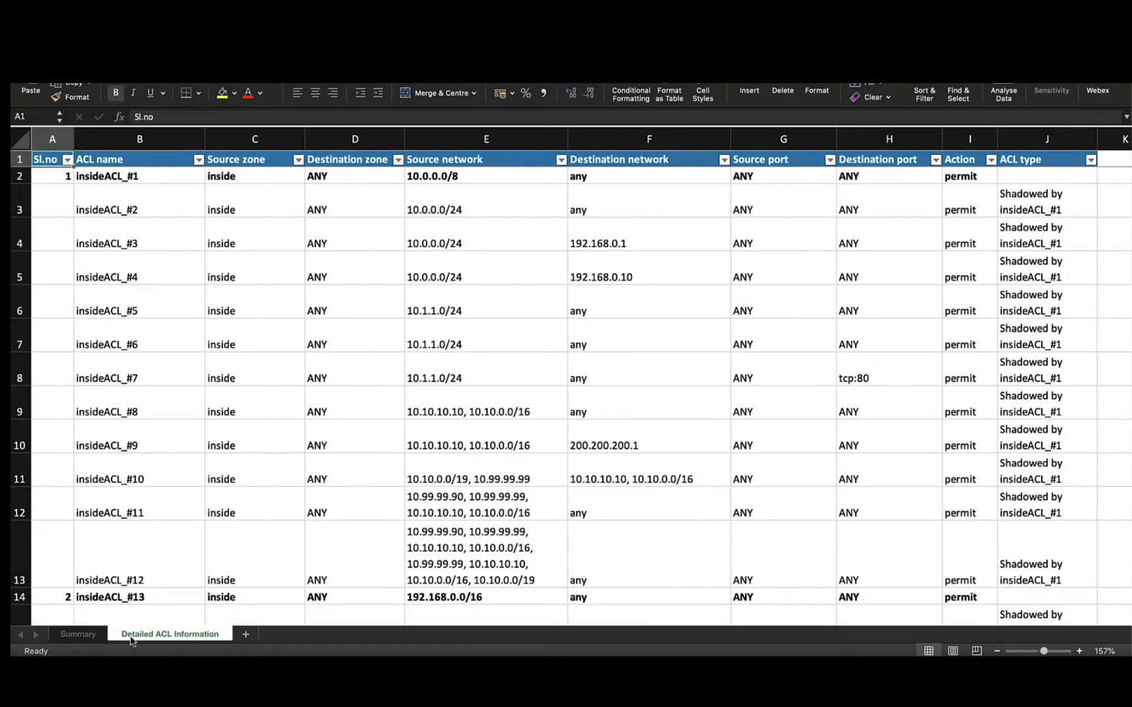
mouse_move(107, 176)
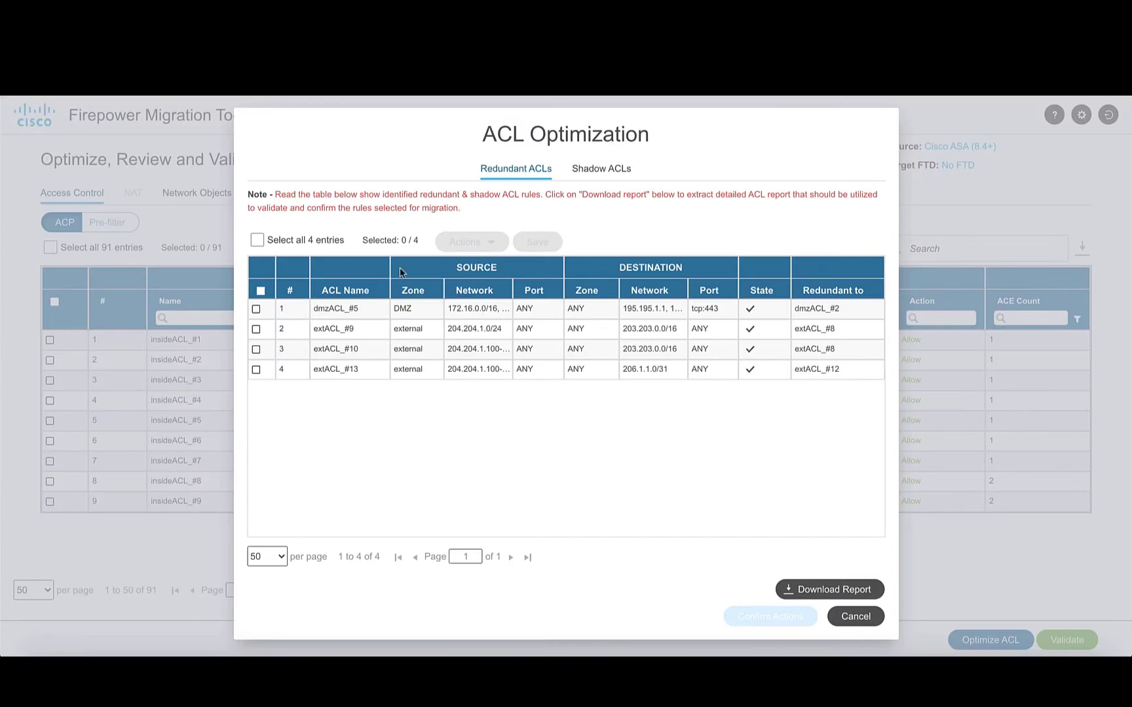
Step: Select all four redundant ACLs, choose a migration action, and save it
left_click(256, 240)
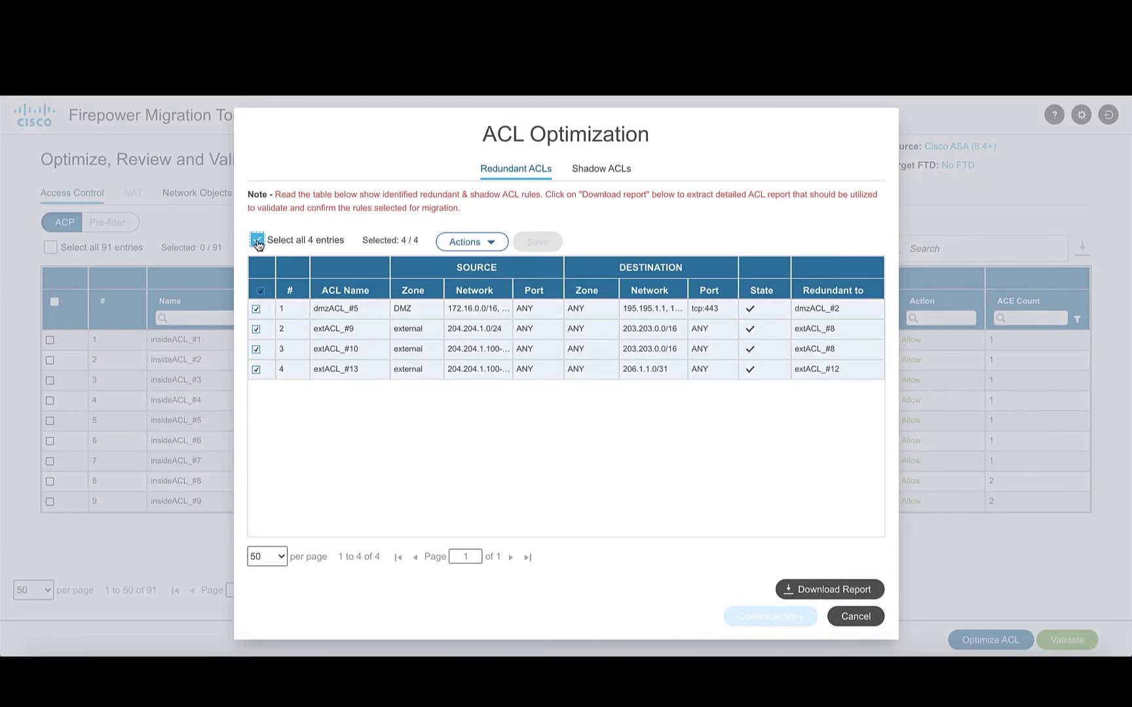
left_click(471, 241)
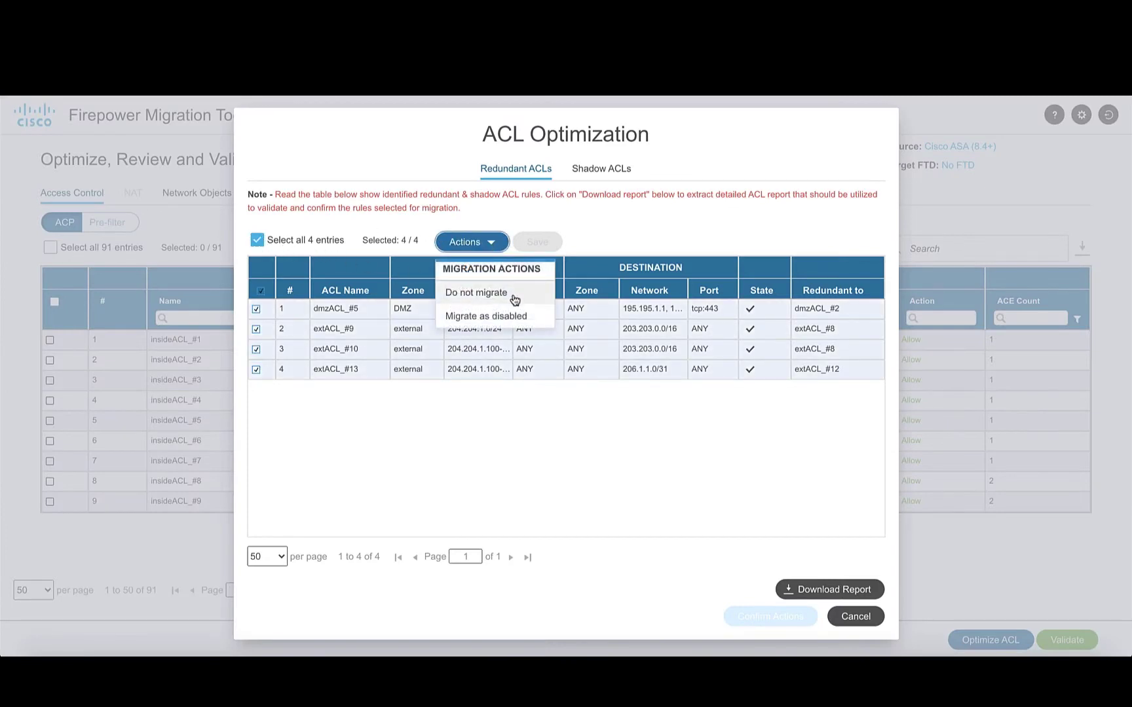
mouse_move(512, 319)
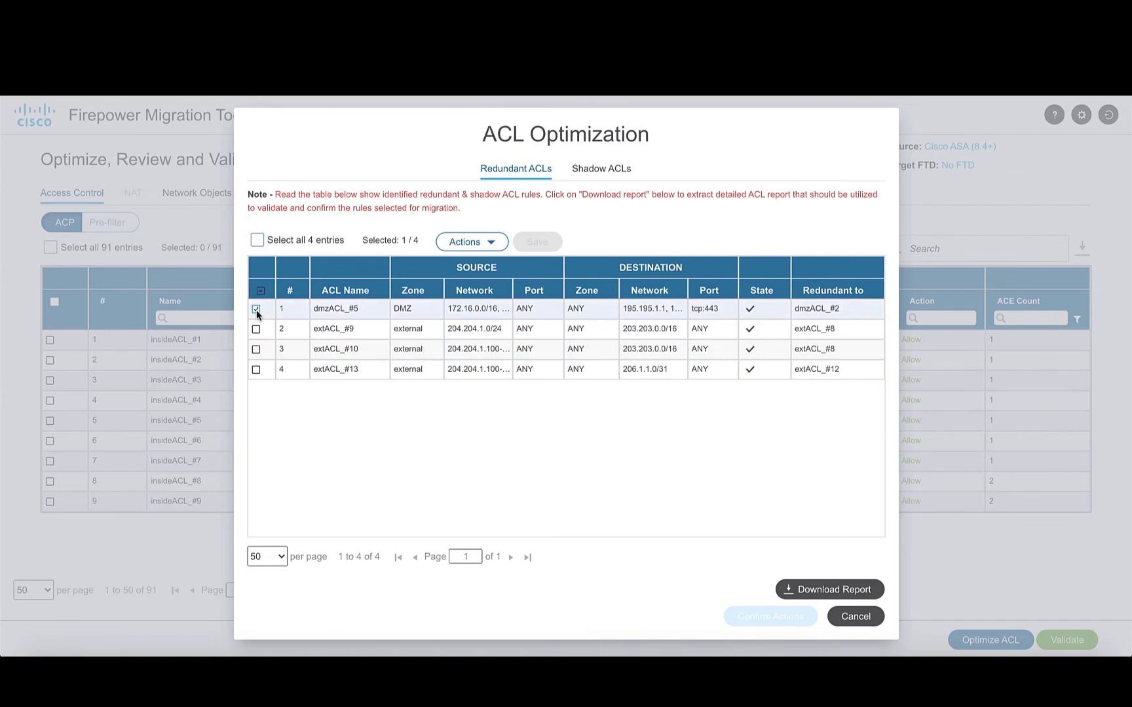
left_click(471, 242)
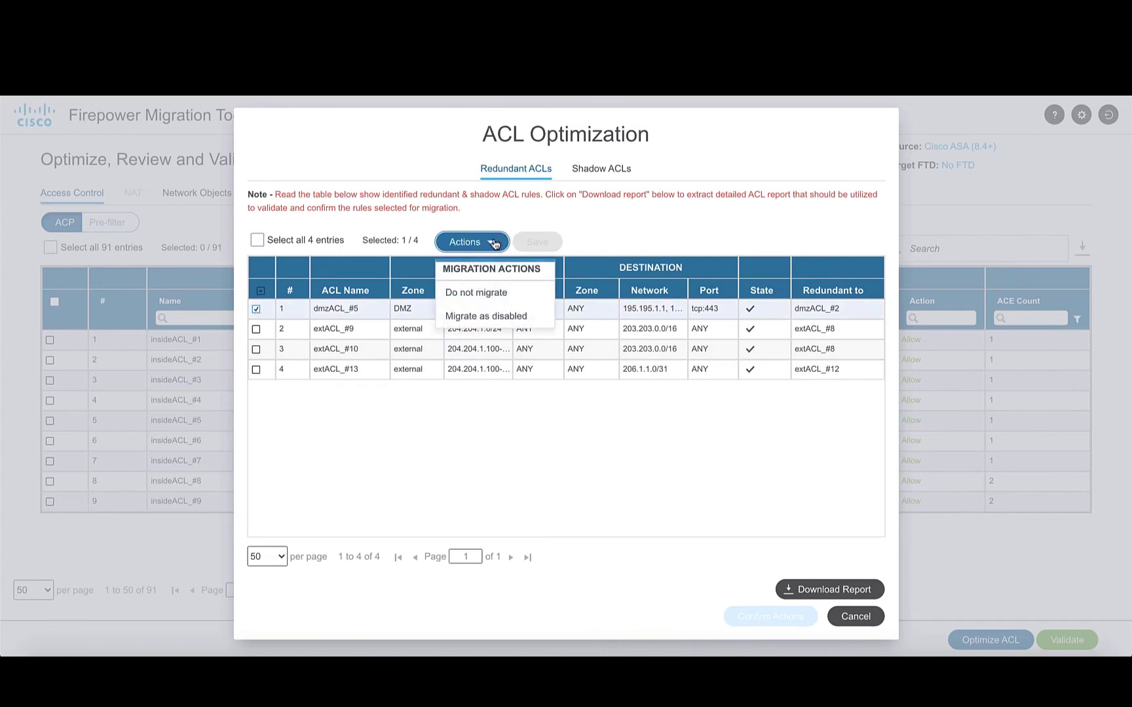
mouse_move(485, 318)
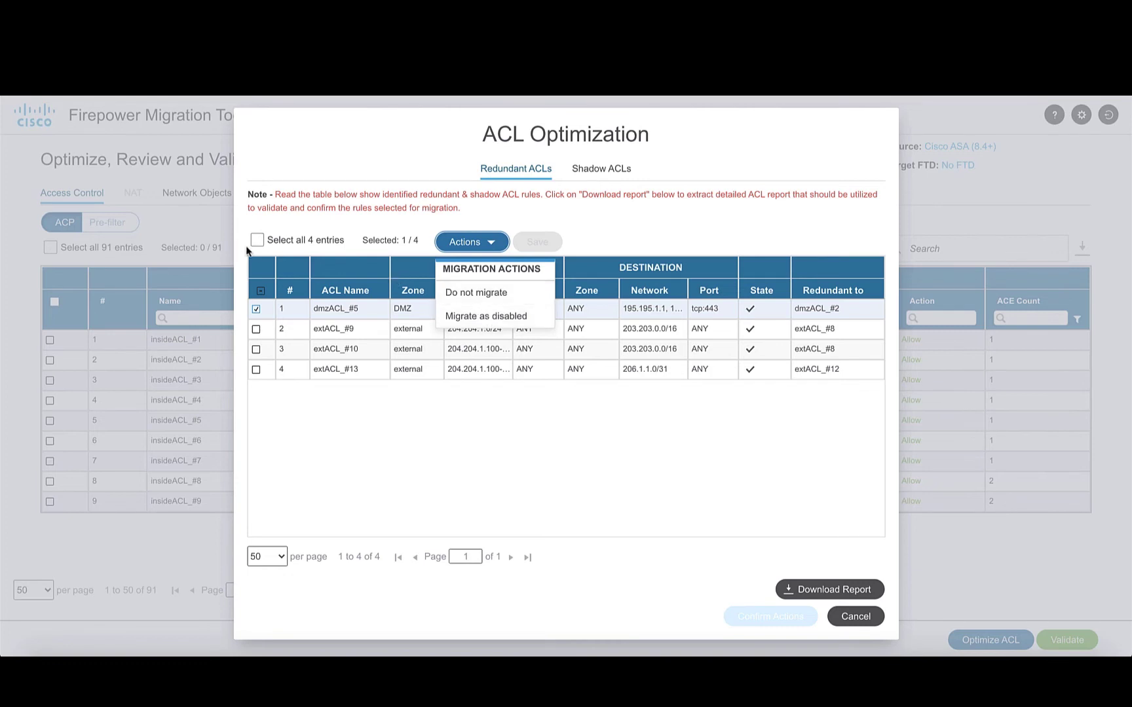
left_click(257, 239)
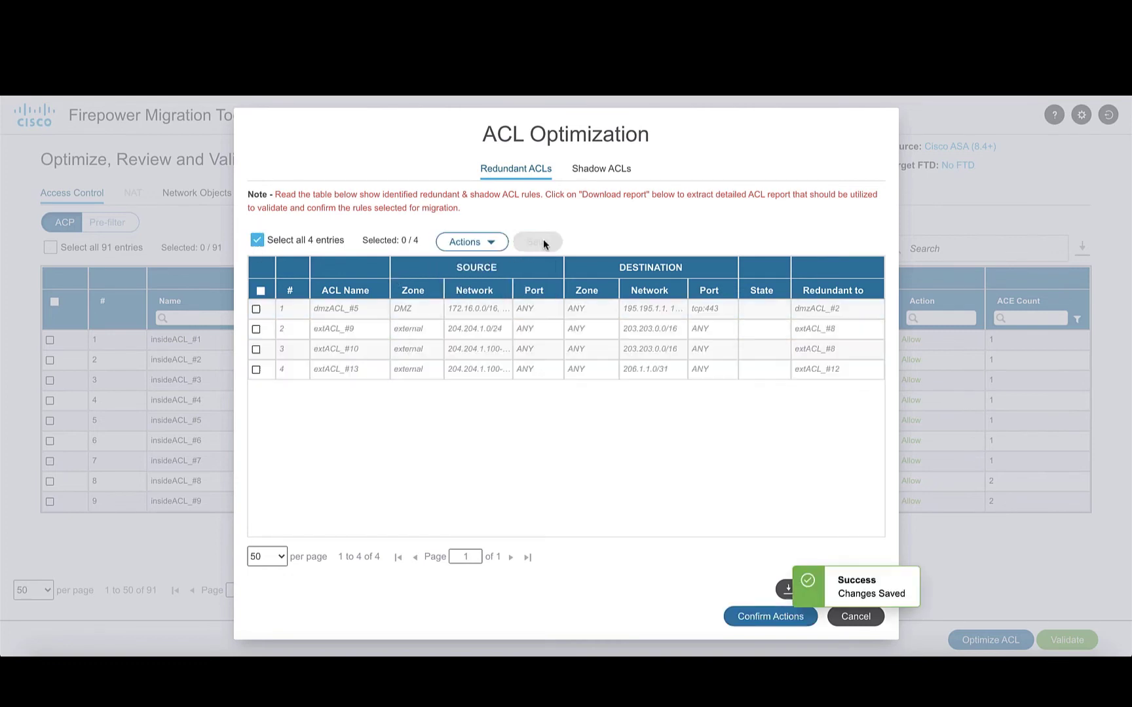
Step: Select all 57 shadowed ACLs, save their migration action, and confirm the optimization actions
left_click(601, 168)
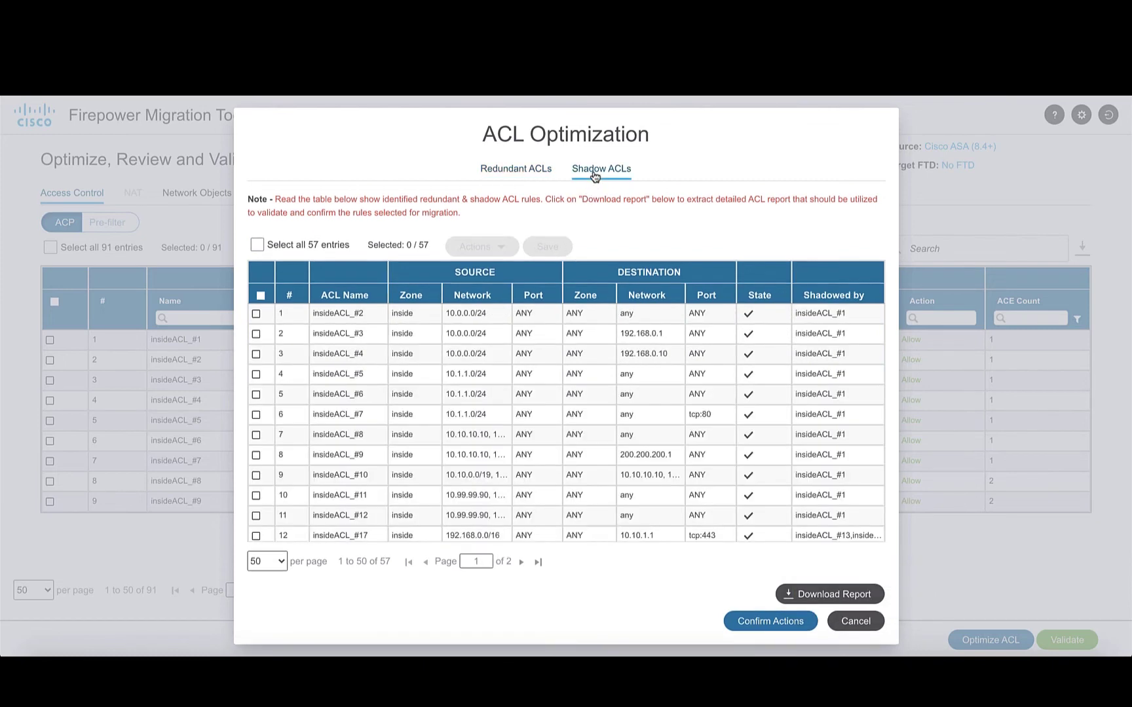
left_click(256, 245)
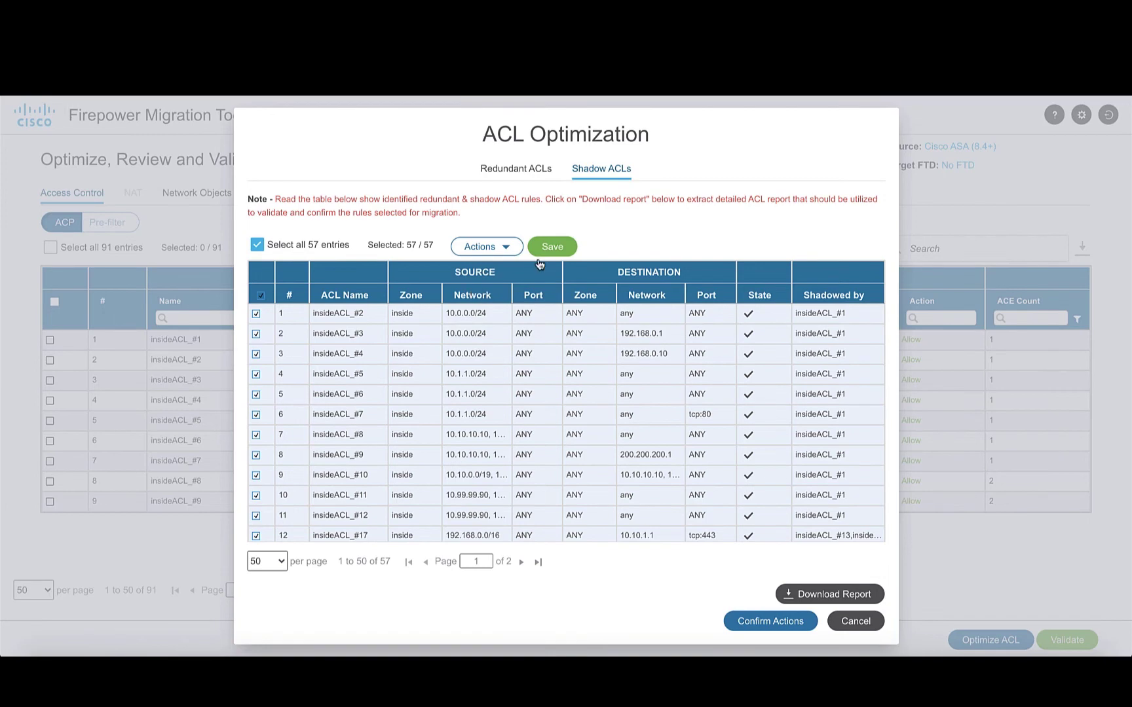
left_click(551, 246)
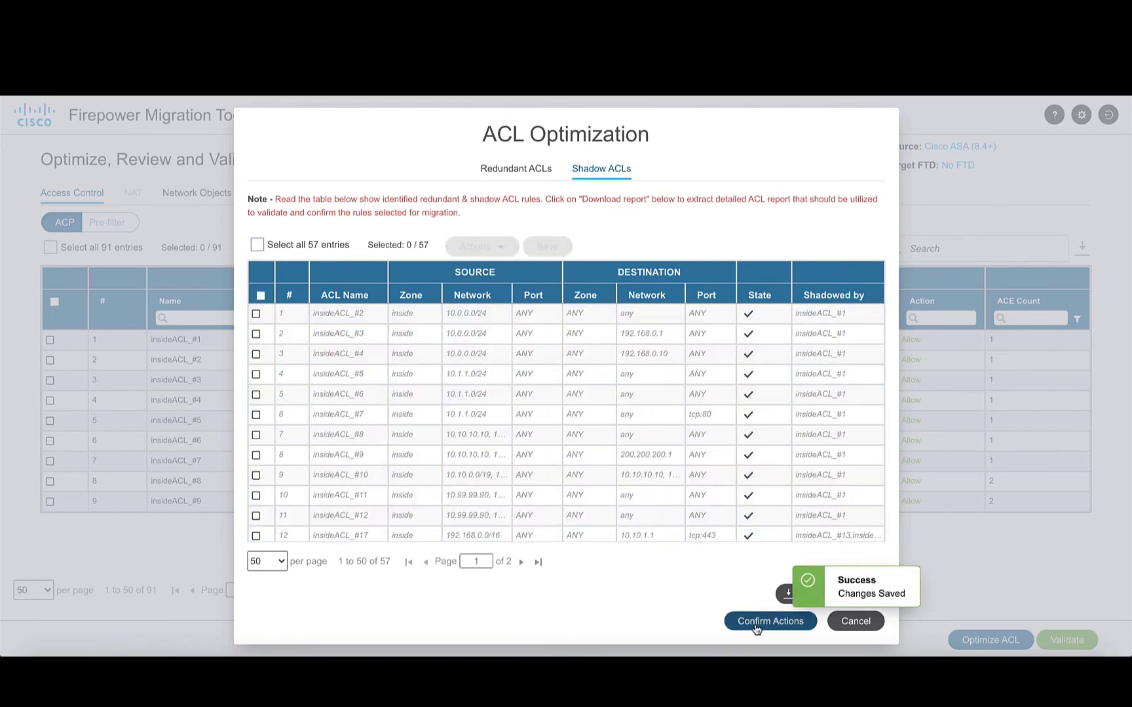
left_click(770, 621)
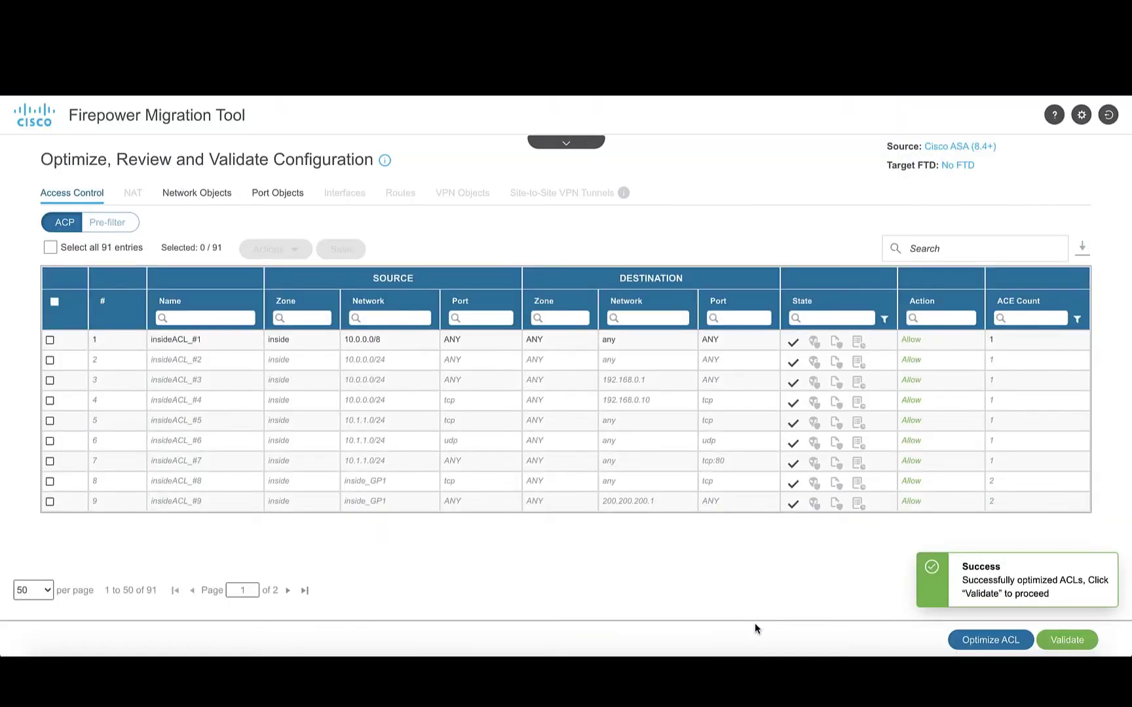
mouse_move(1007, 606)
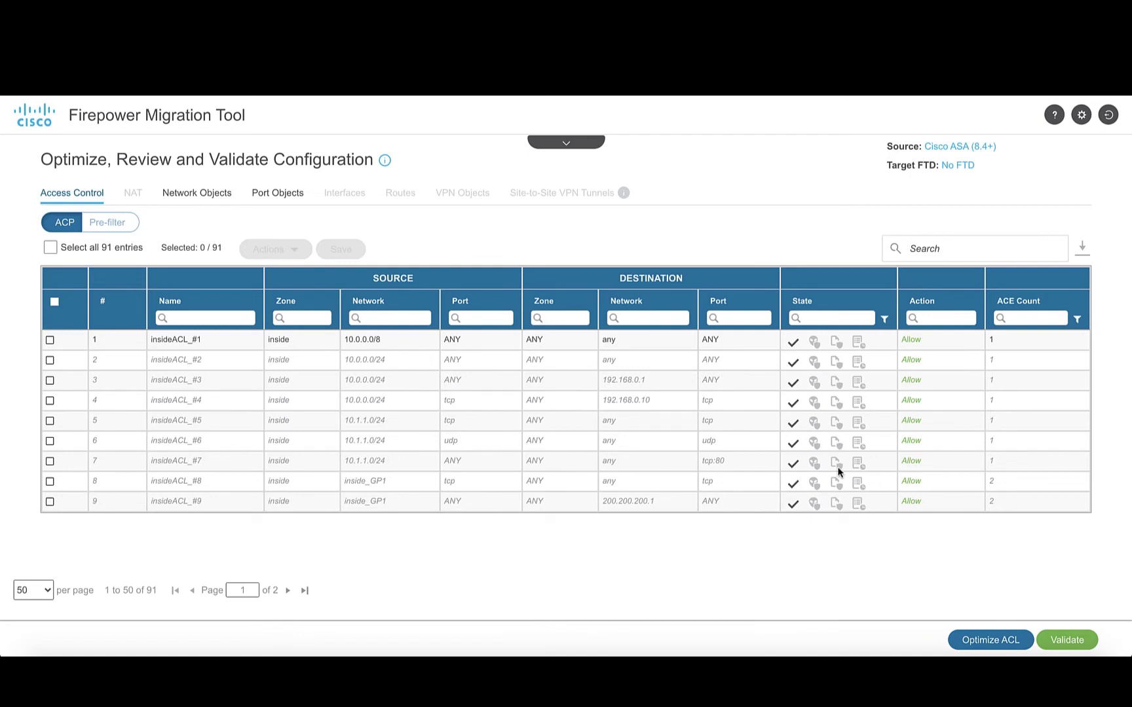
Step: Scroll through the Access Control rules table to review the optimized entries
scroll("down", 3)
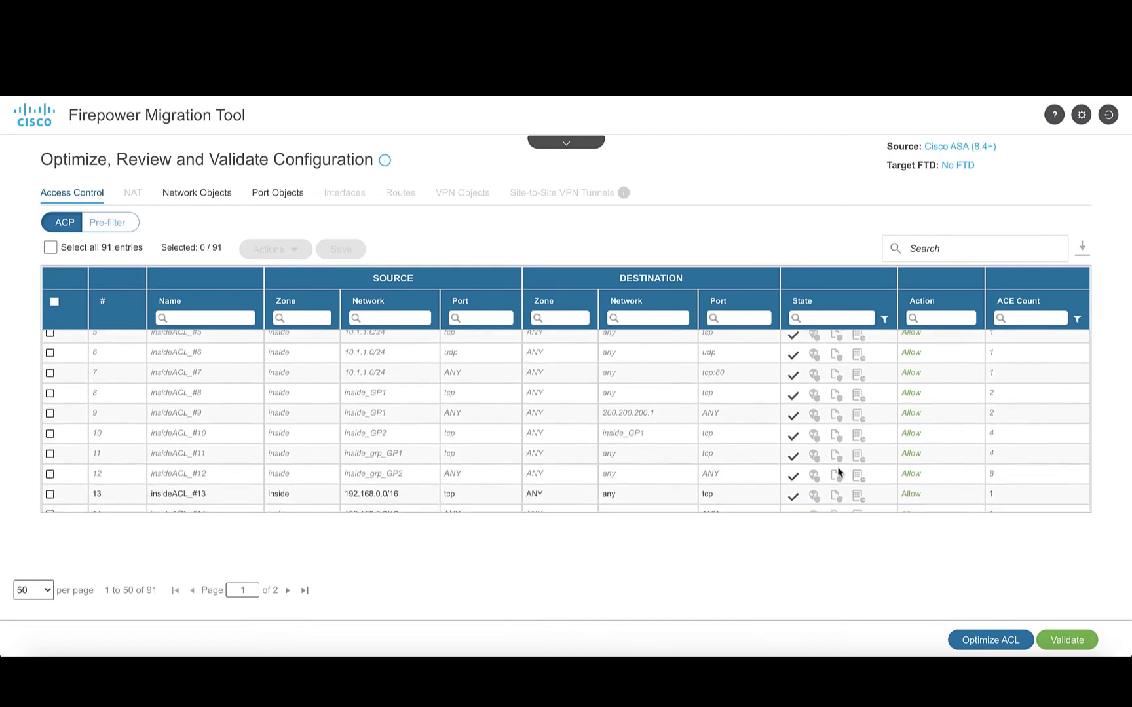
scroll("down", 3)
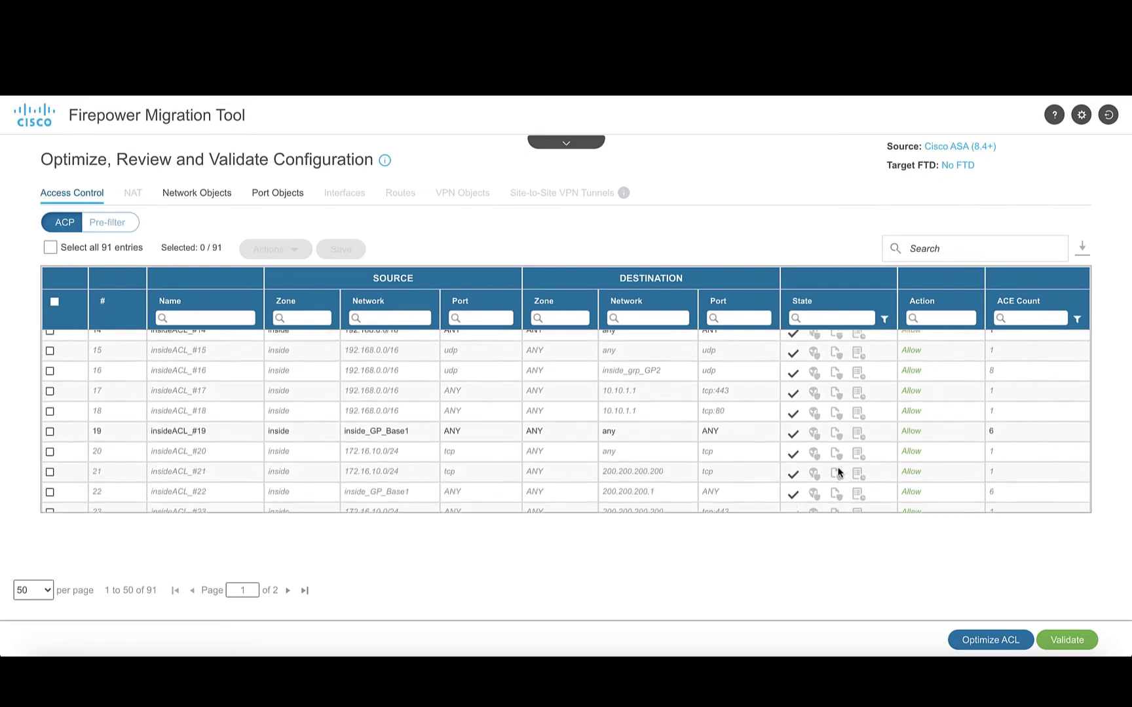
Step: Review the 20 network objects and 17 port objects marked to be created
left_click(186, 188)
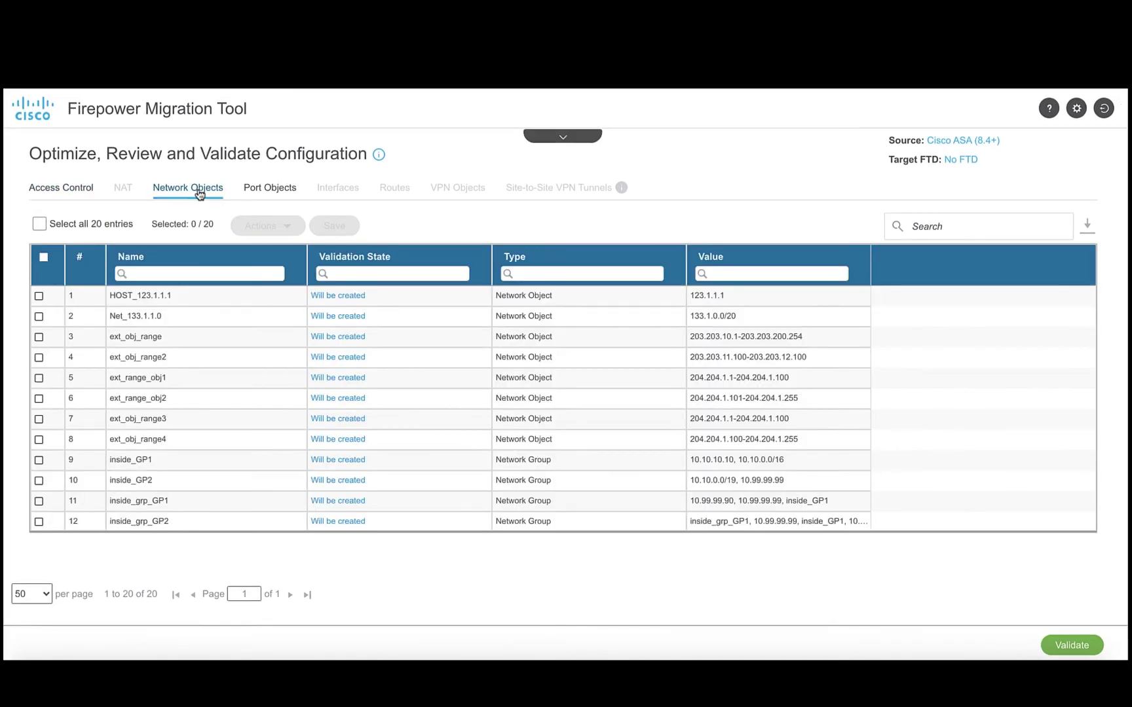
scroll("down", 3)
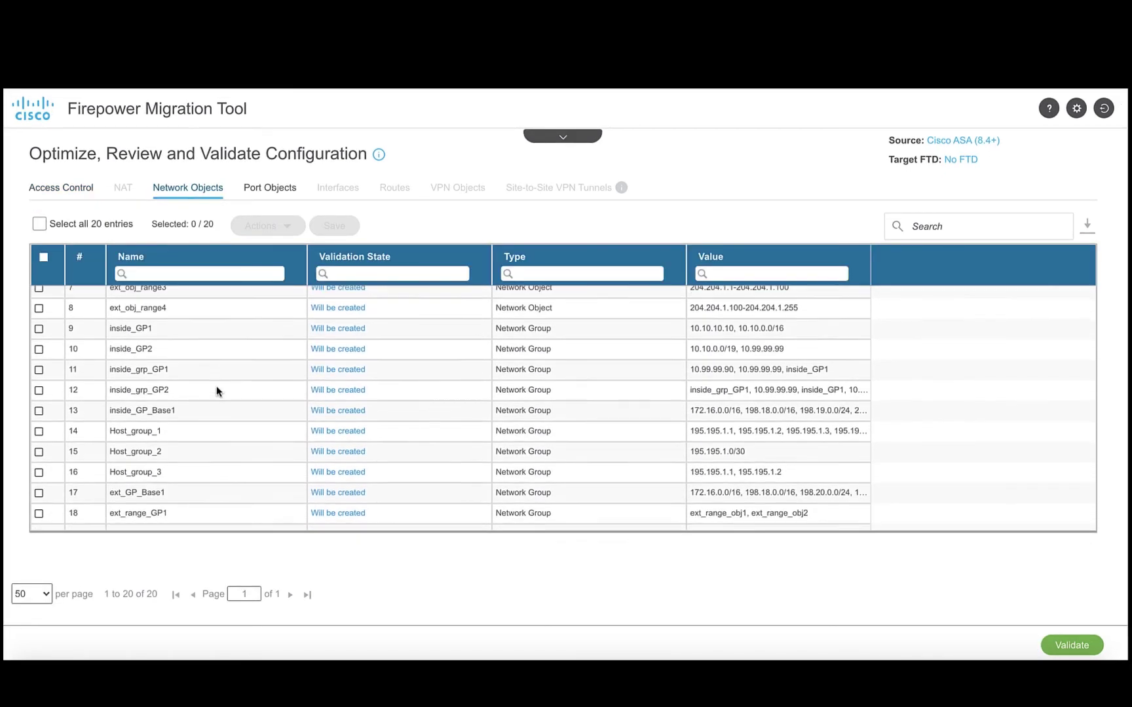
scroll("down", 3)
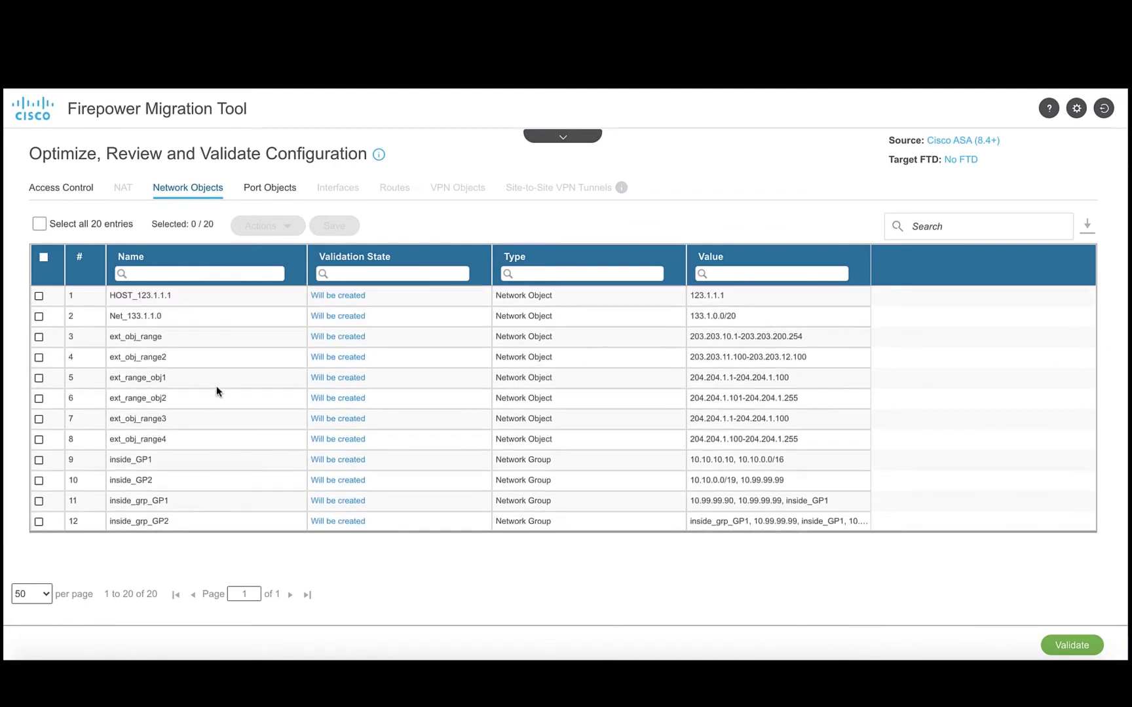
mouse_move(269, 191)
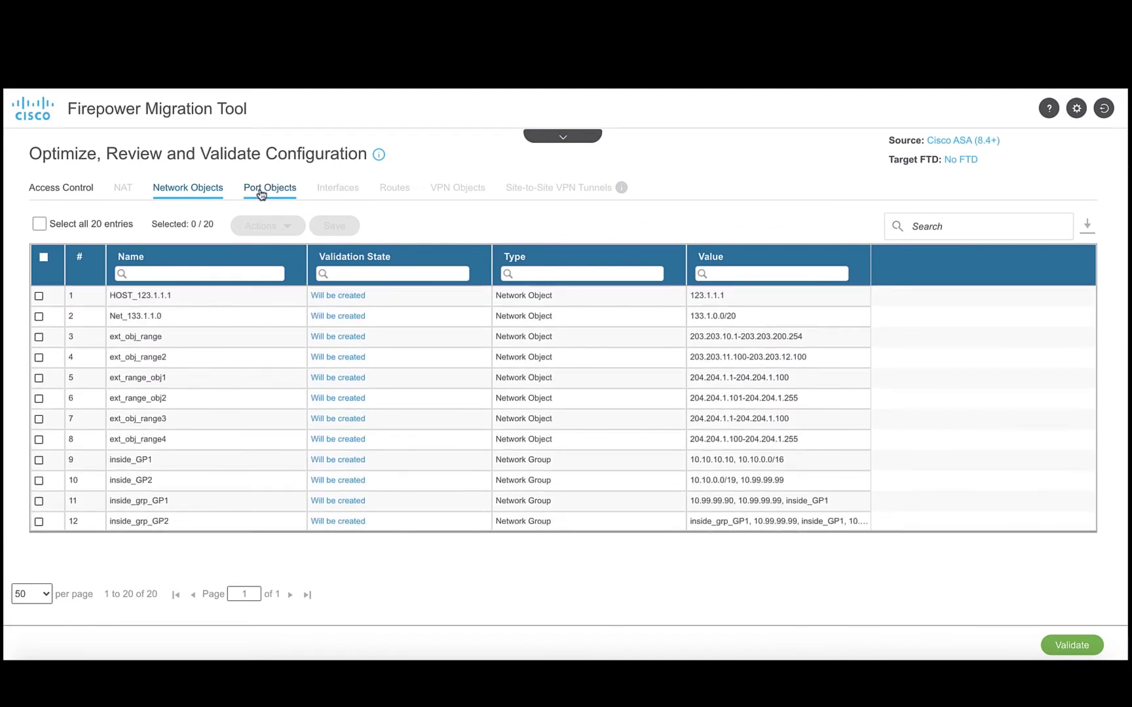
left_click(269, 188)
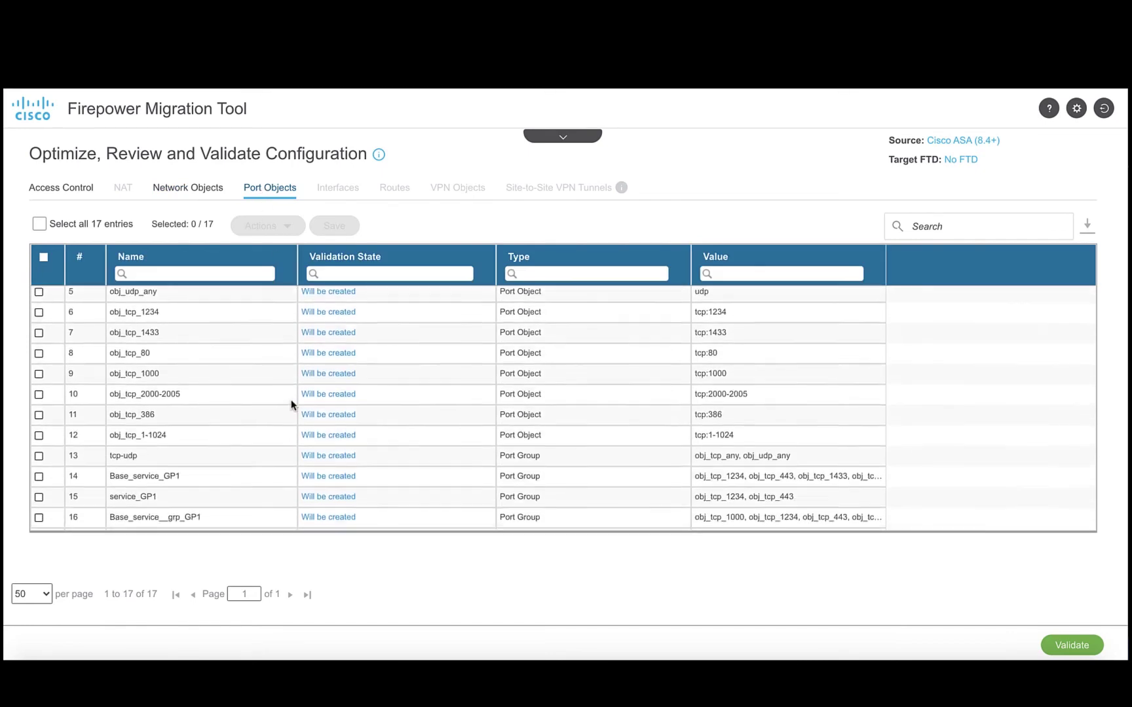
scroll("down", 3)
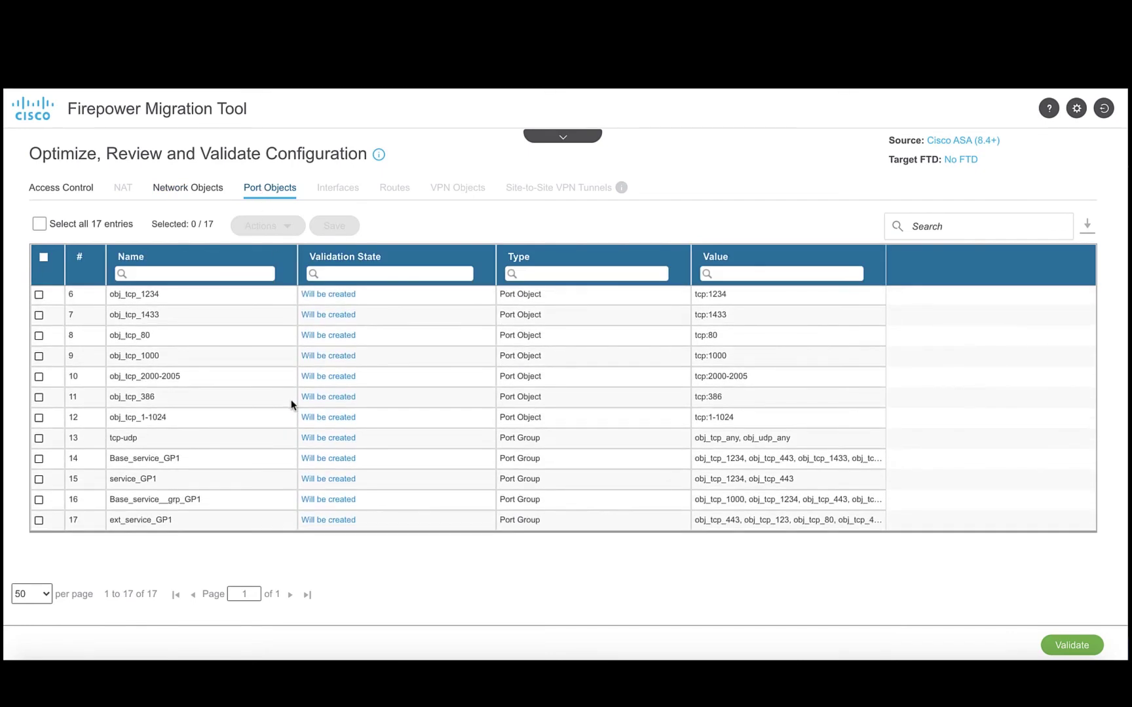
scroll("up", 3)
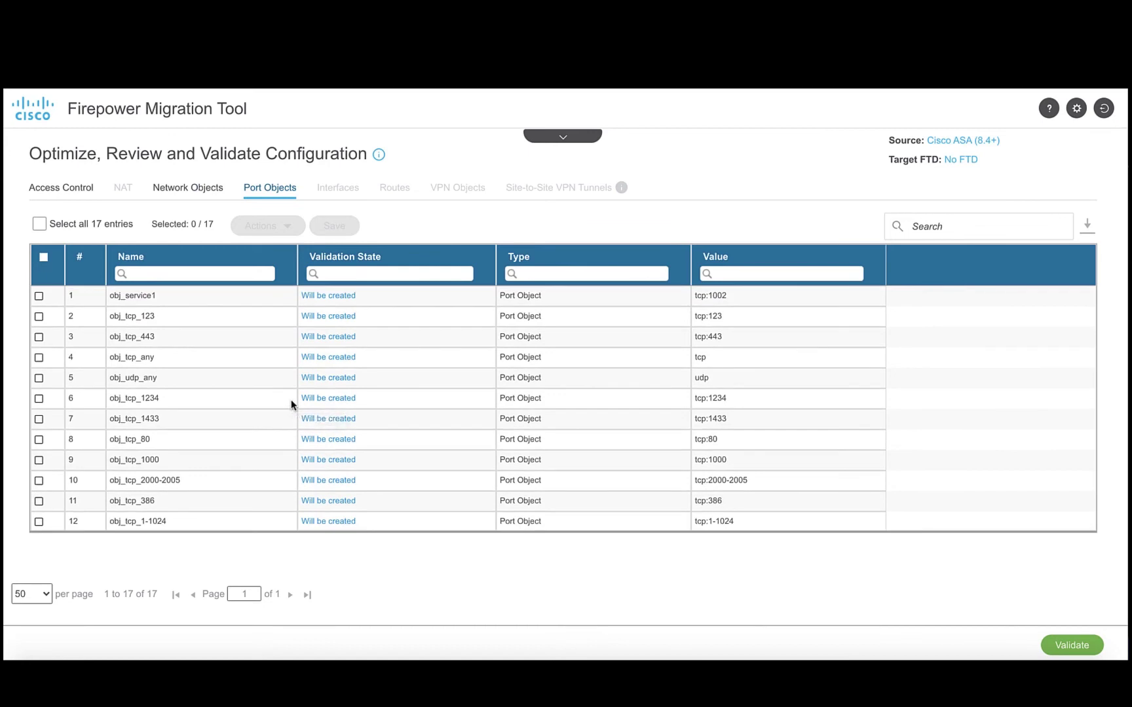
mouse_move(377, 305)
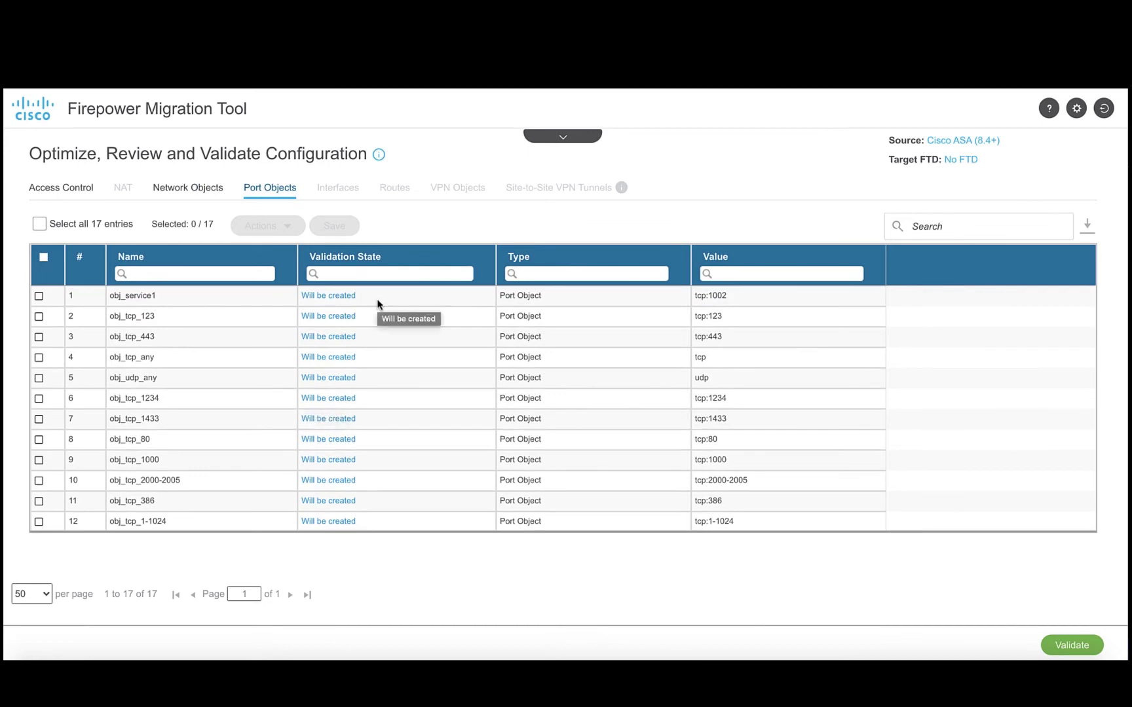
mouse_move(376, 318)
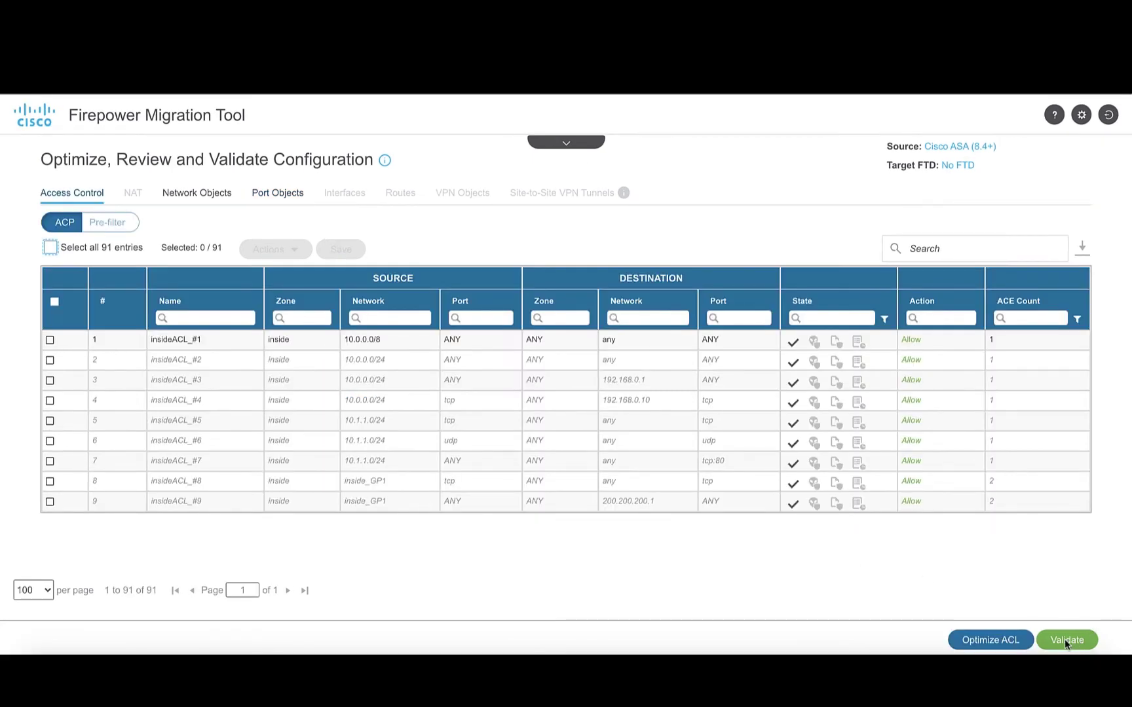
Step: Validate the optimized configuration and push it to FMC
left_click(1066, 641)
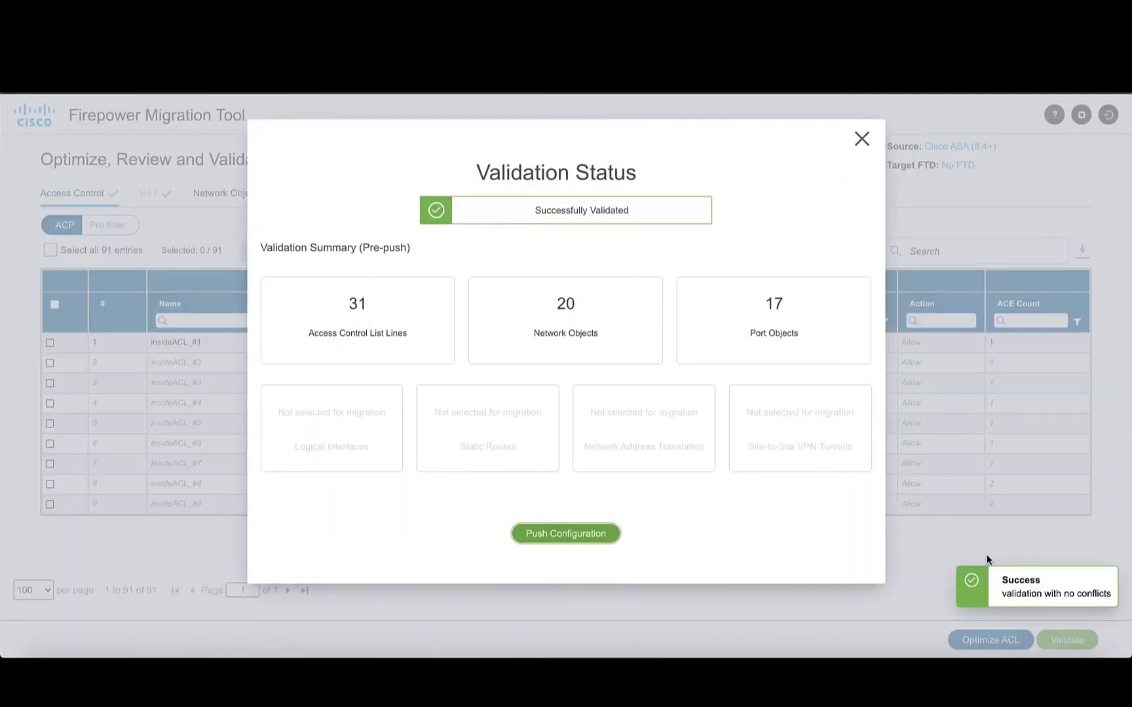
mouse_move(457, 355)
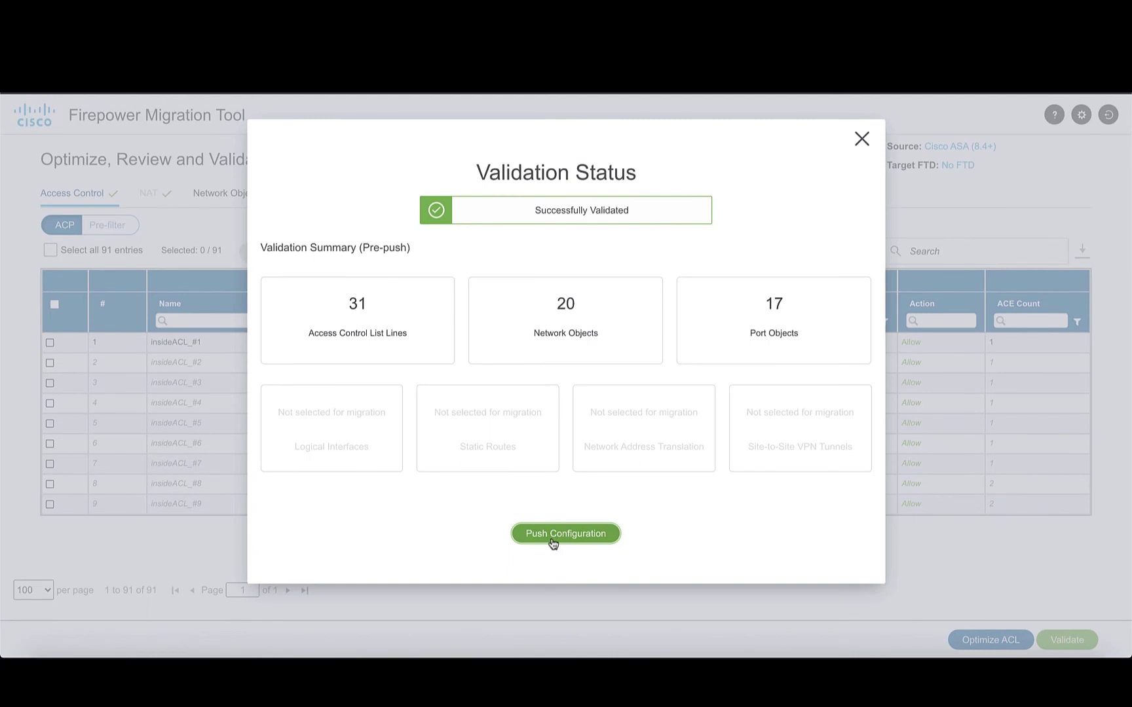
left_click(565, 533)
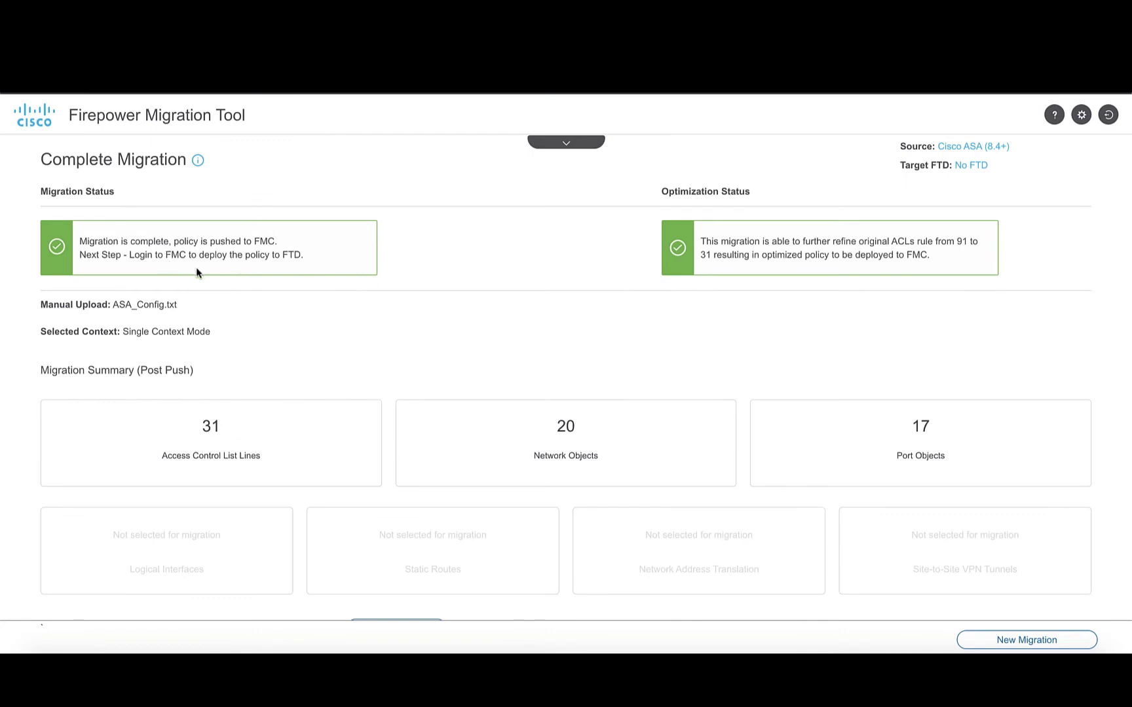
mouse_move(756, 256)
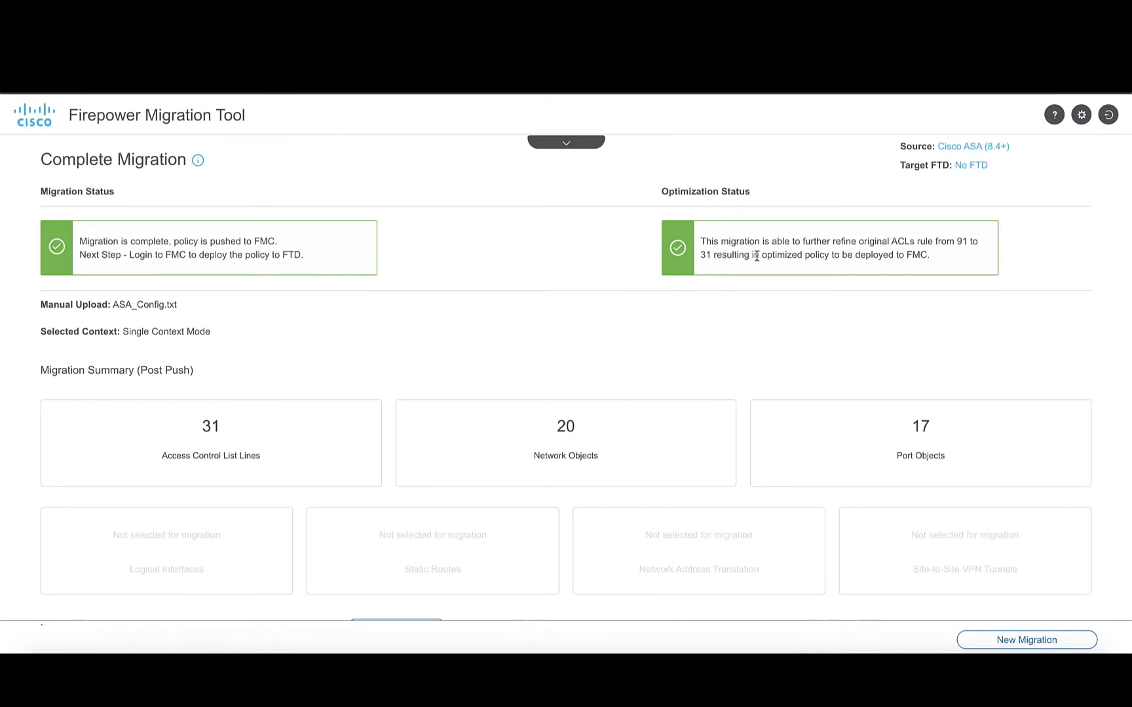
mouse_move(773, 270)
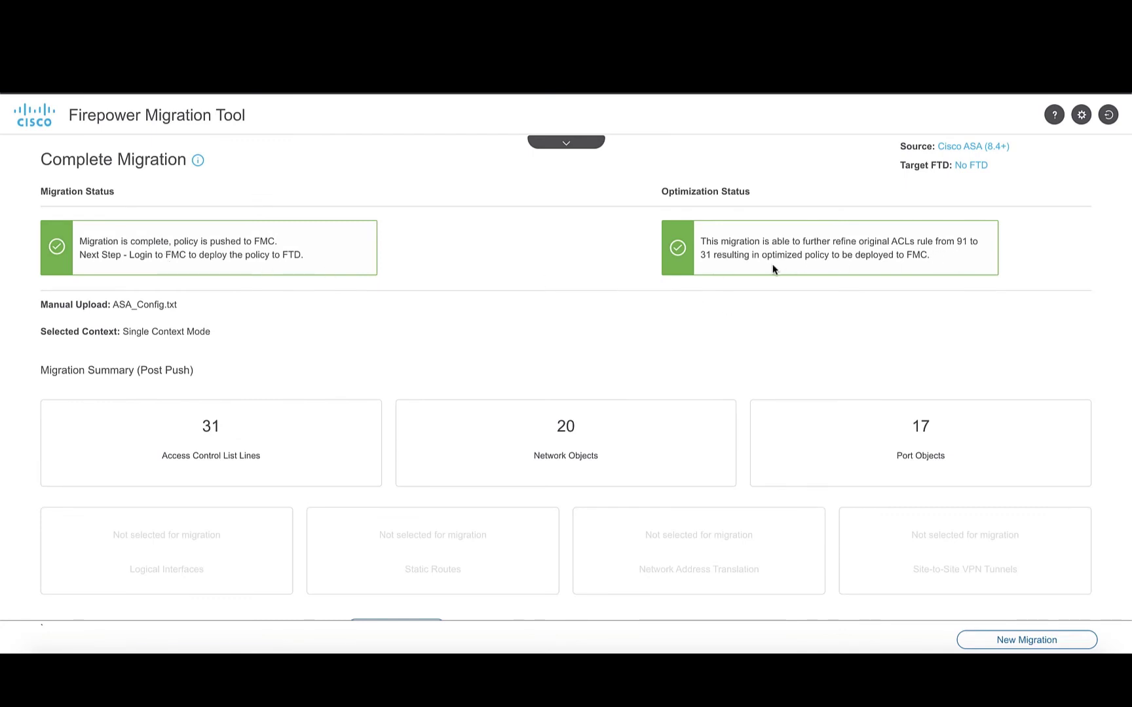
Step: Download the post_migration HTML report and open it from the download bar
scroll("down", 3)
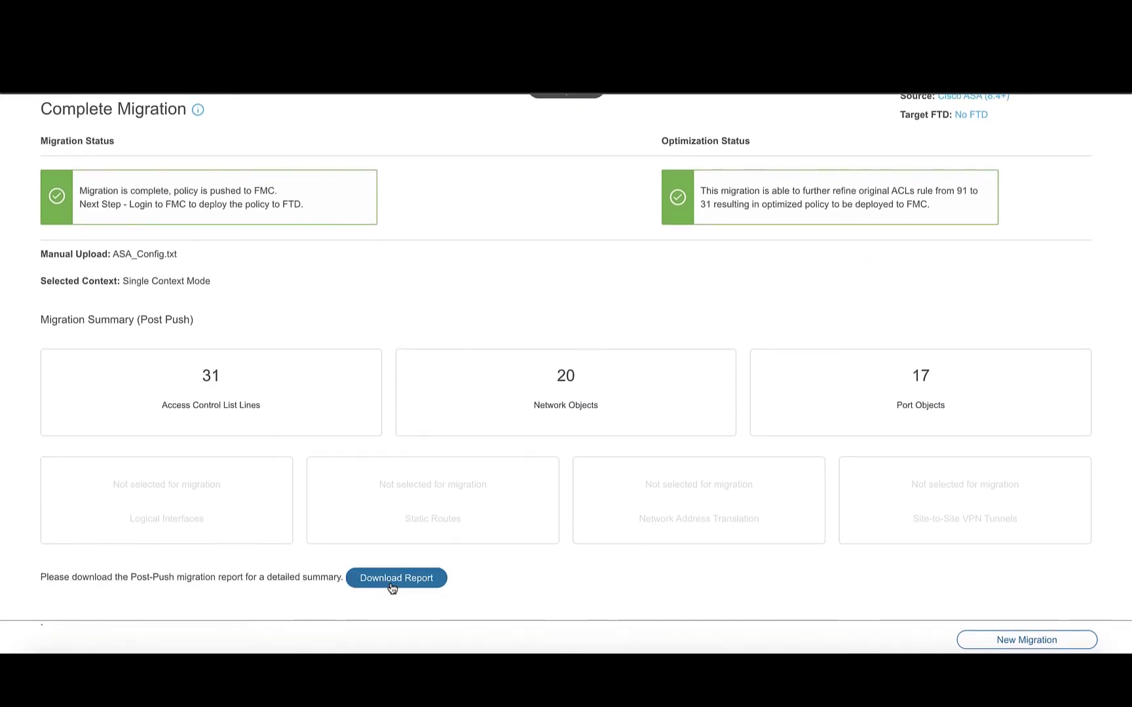
left_click(396, 578)
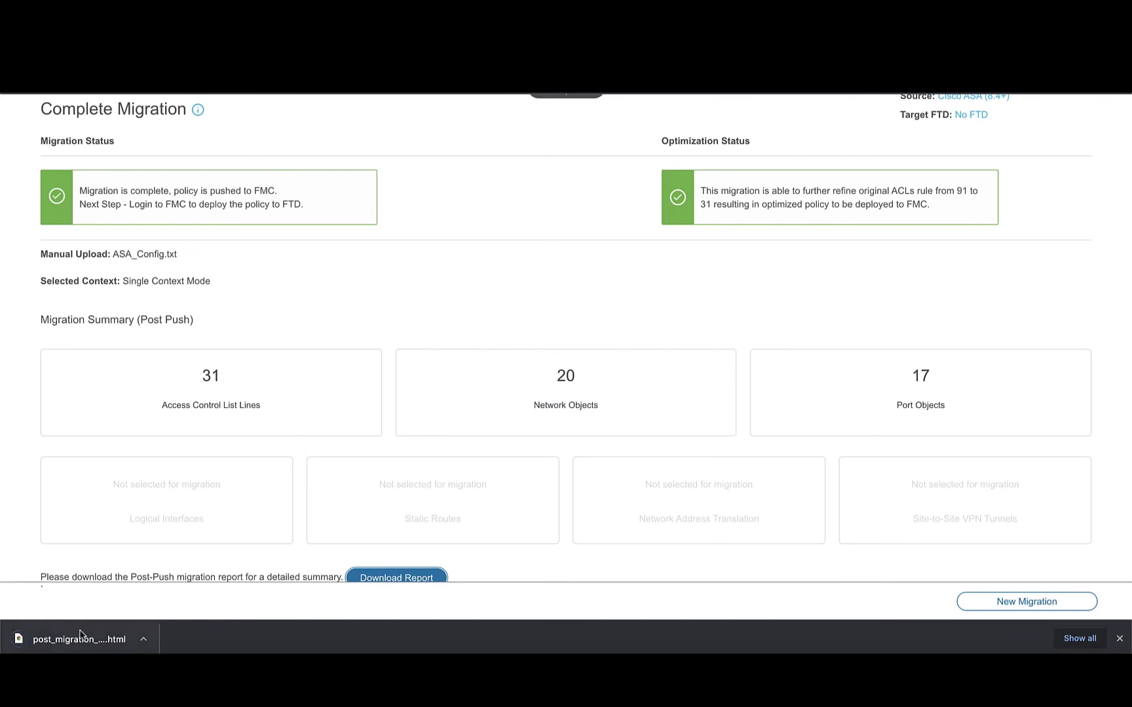
left_click(396, 578)
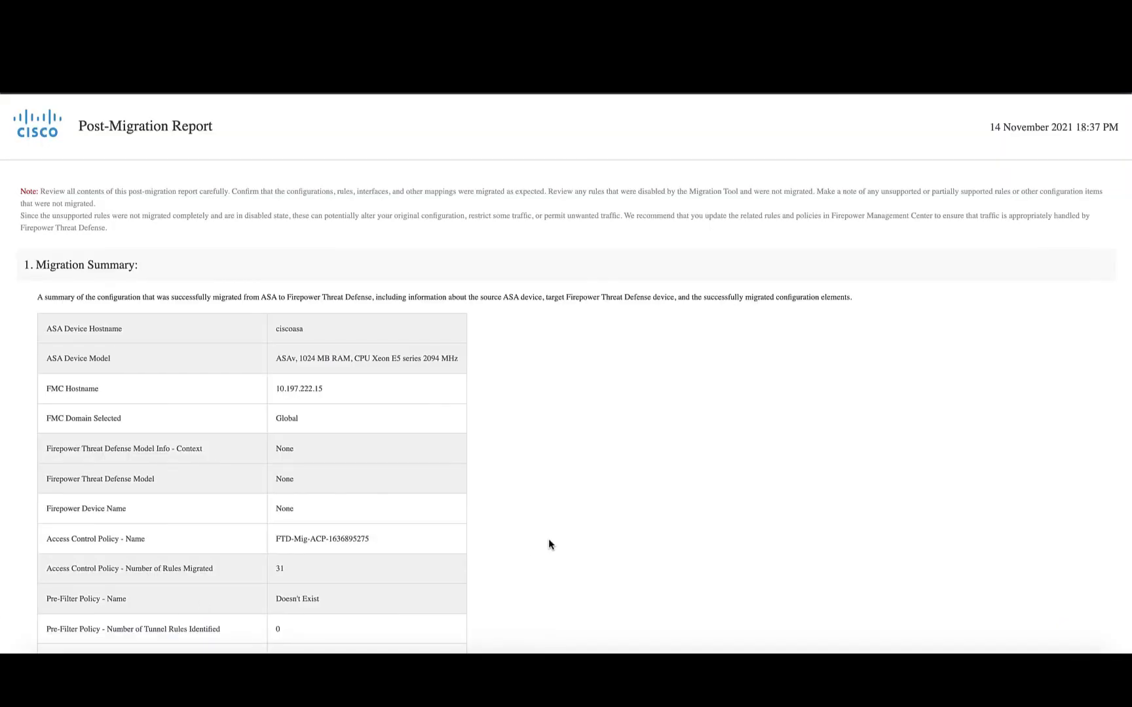
scroll("down", 3)
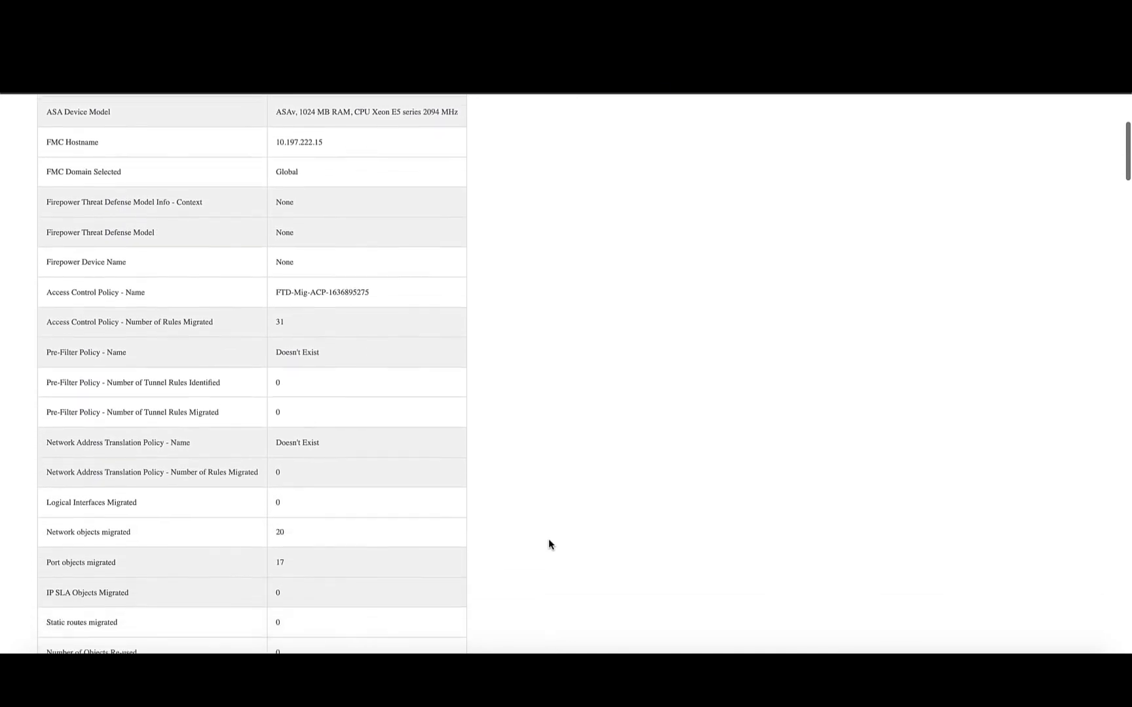
scroll("down", 3)
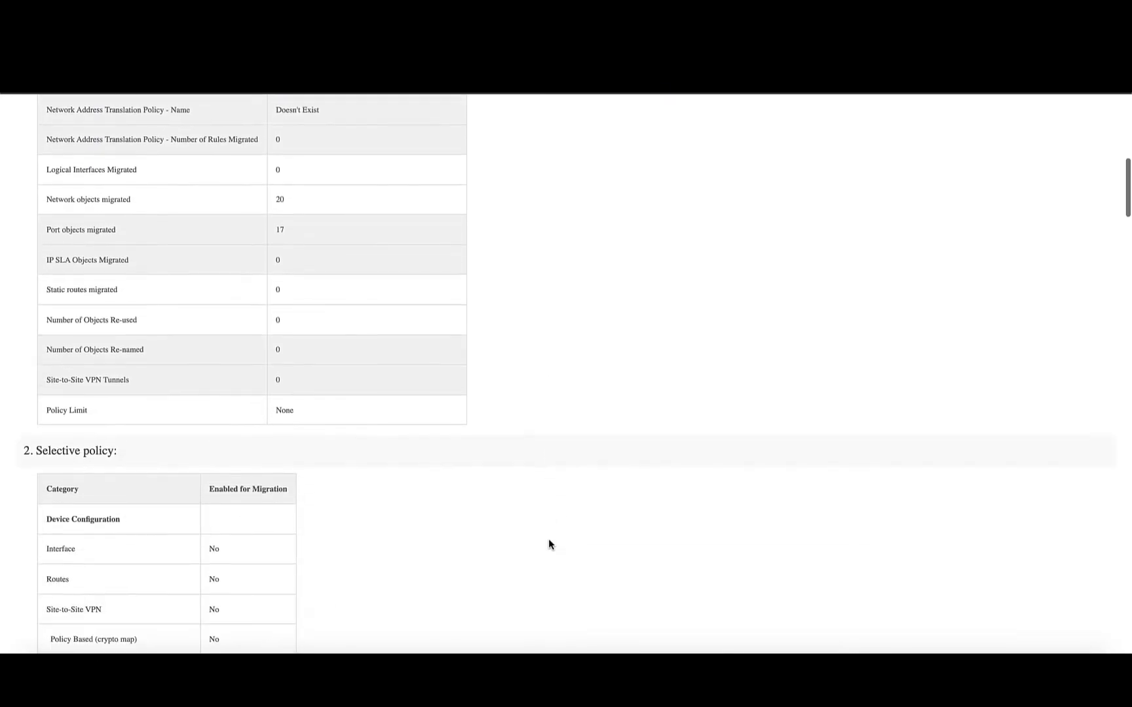
scroll("down", 3)
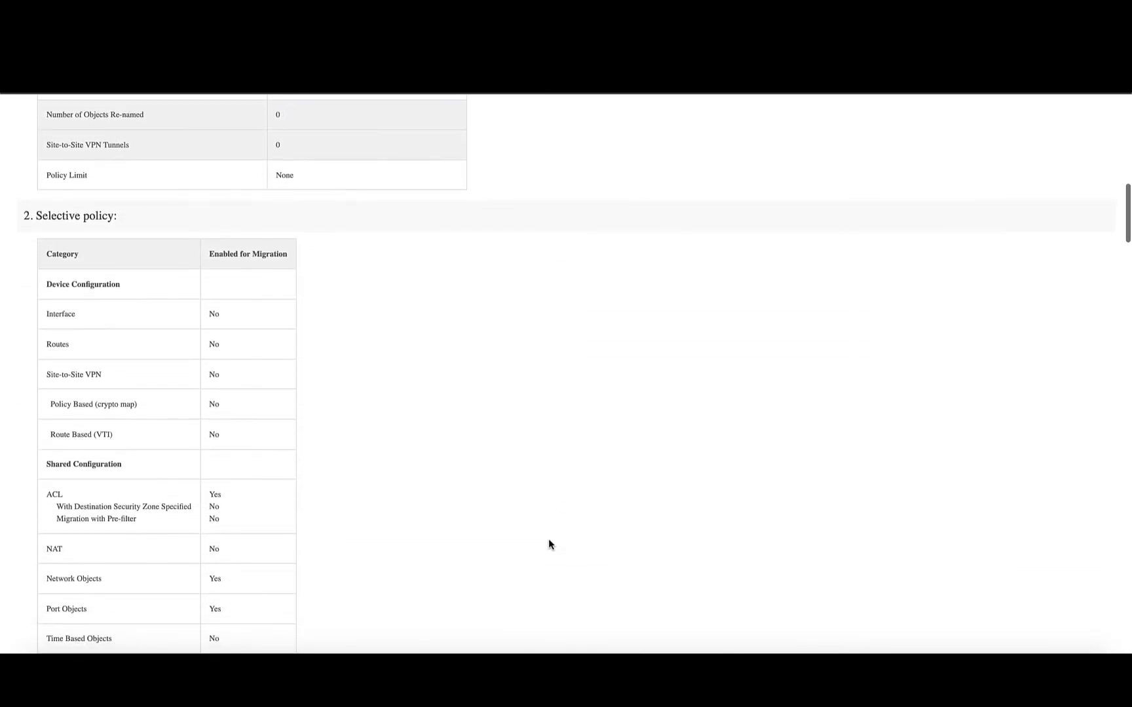
scroll("down", 3)
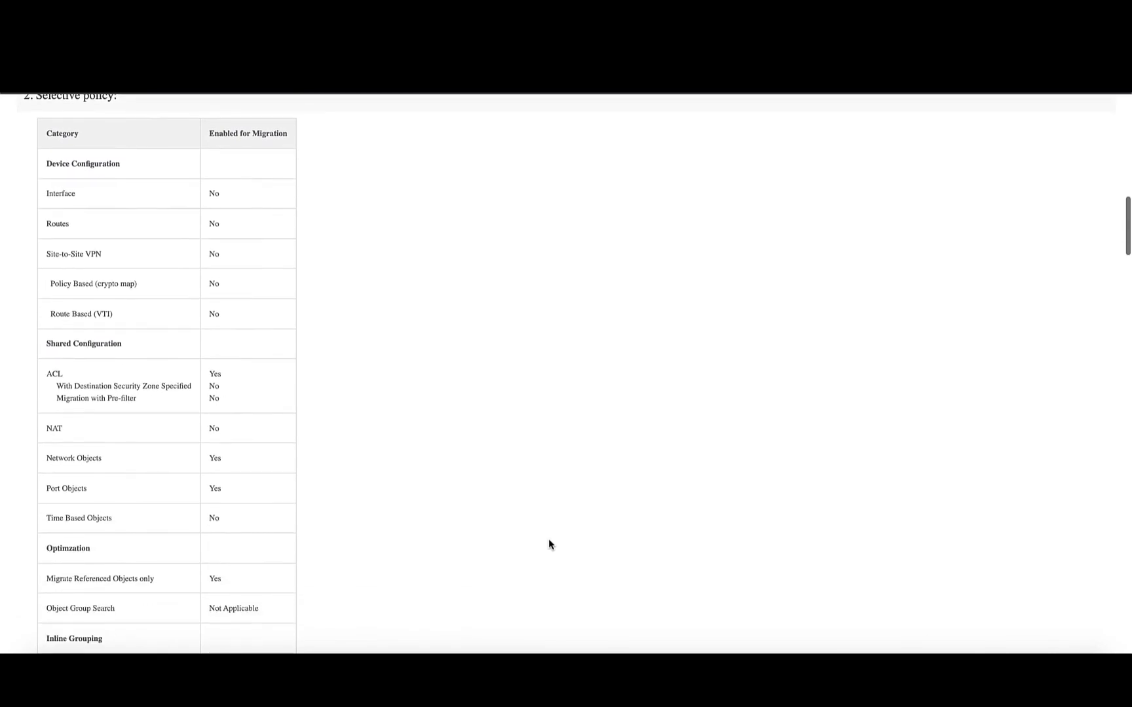
scroll("down", 3)
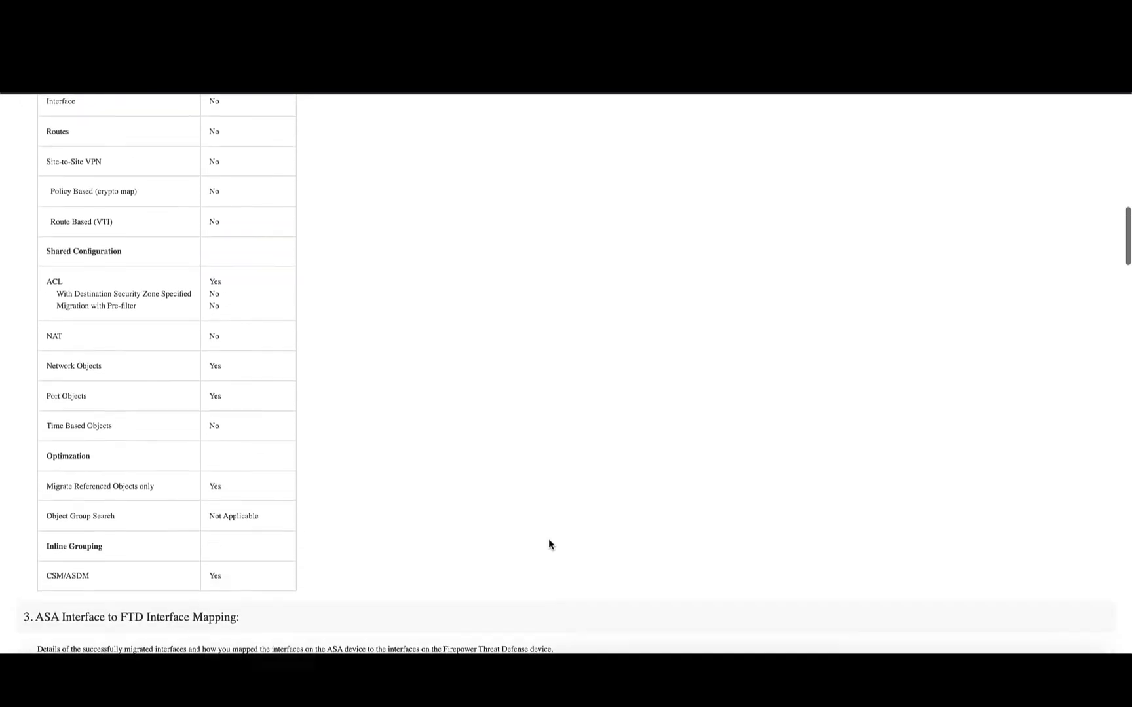
scroll("down", 3)
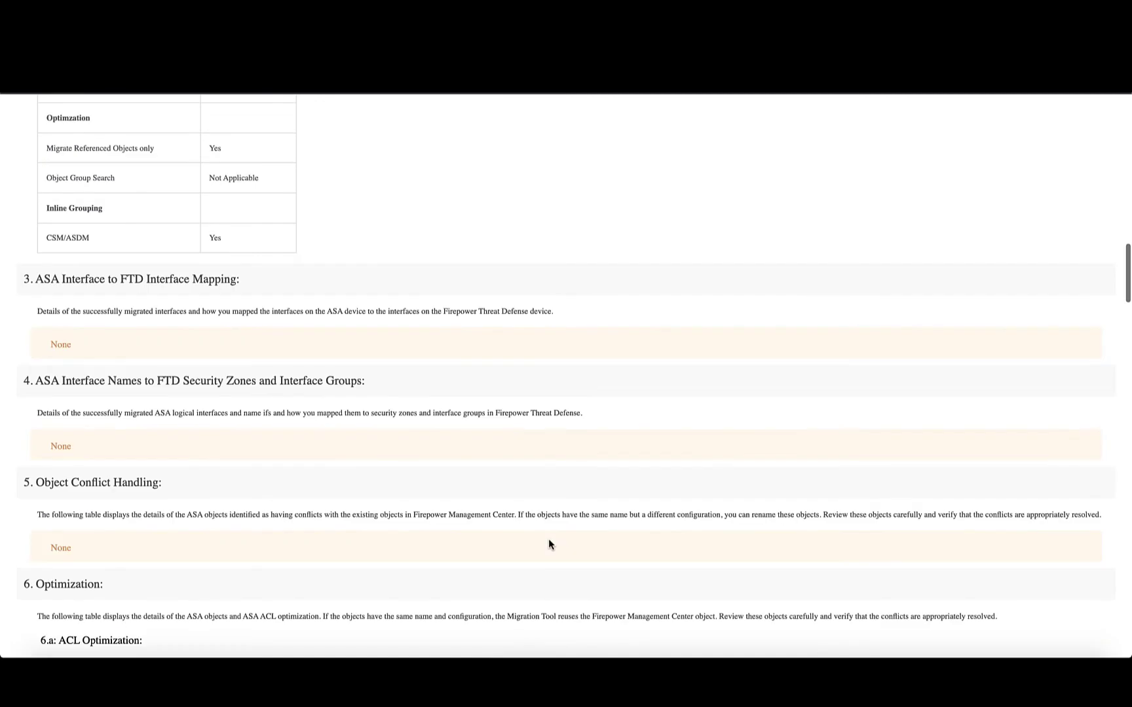
scroll("down", 3)
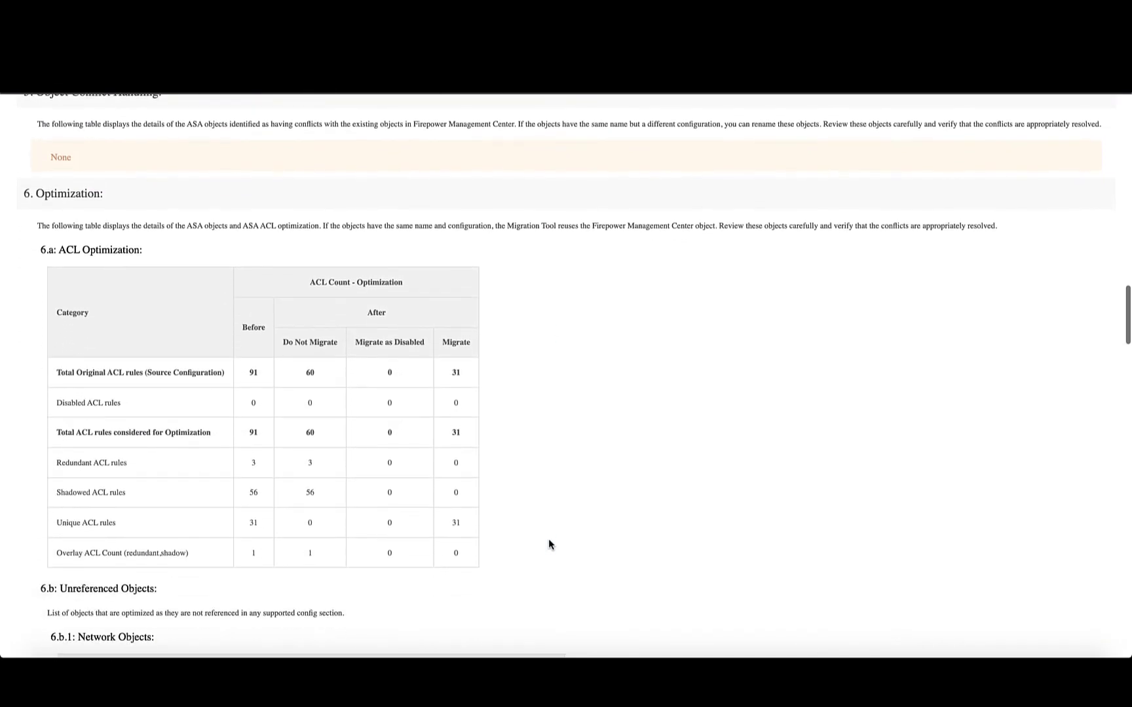
scroll("down", 3)
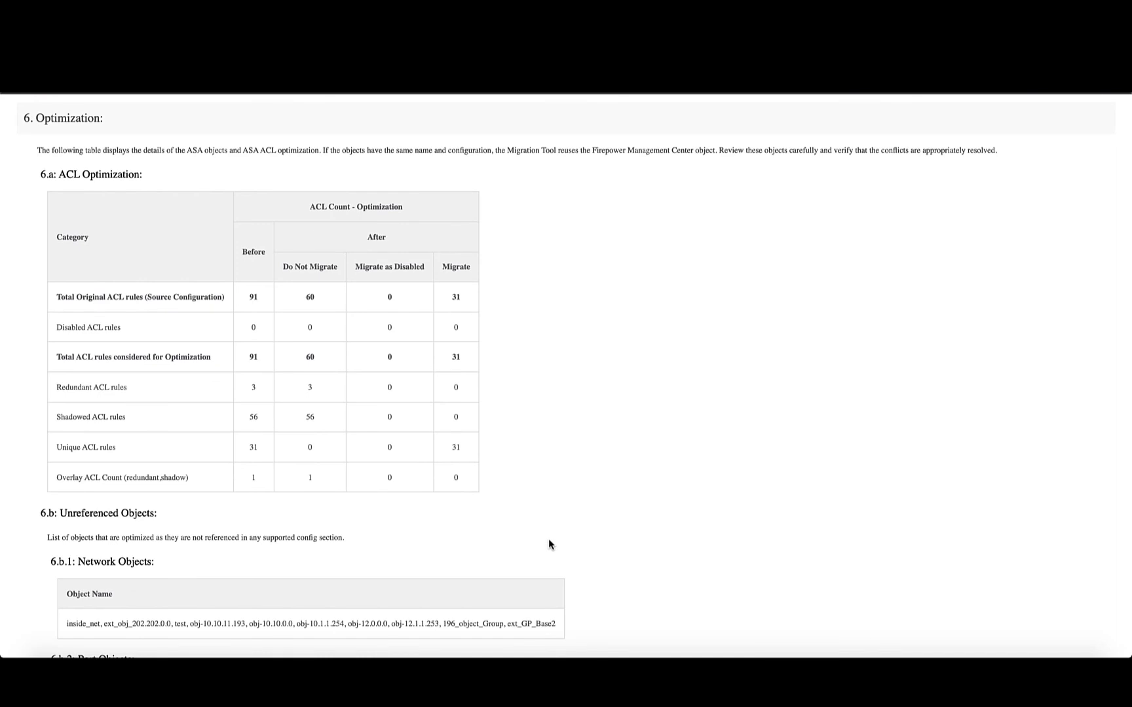
mouse_move(531, 530)
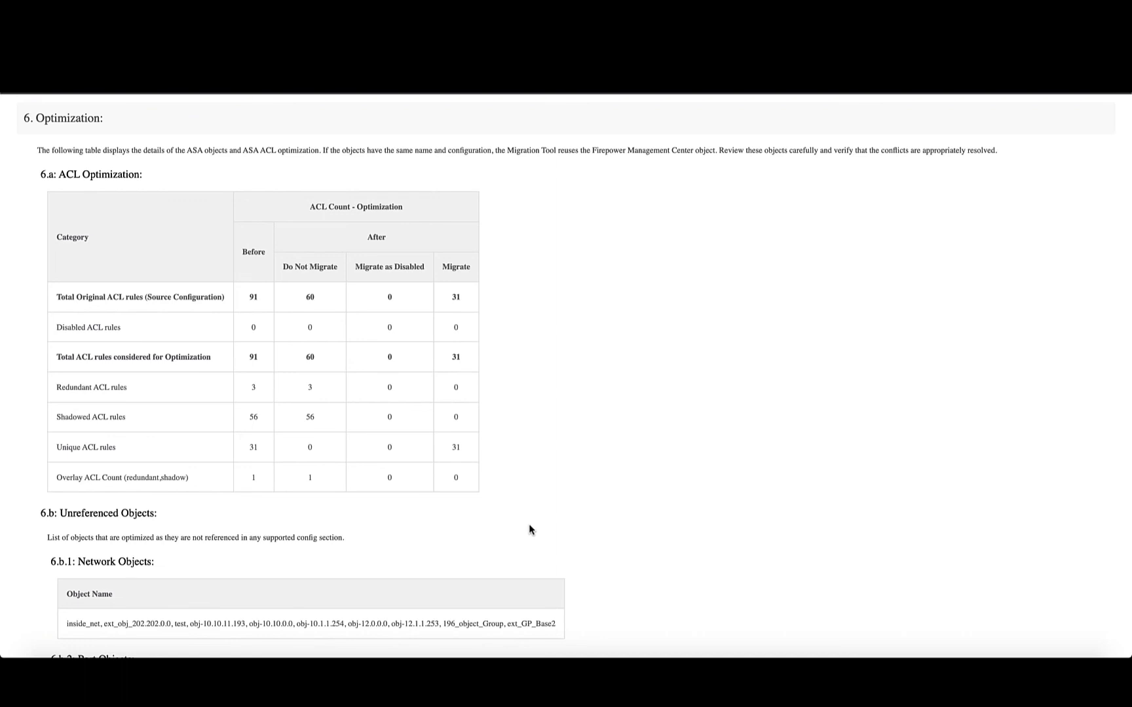
scroll("down", 3)
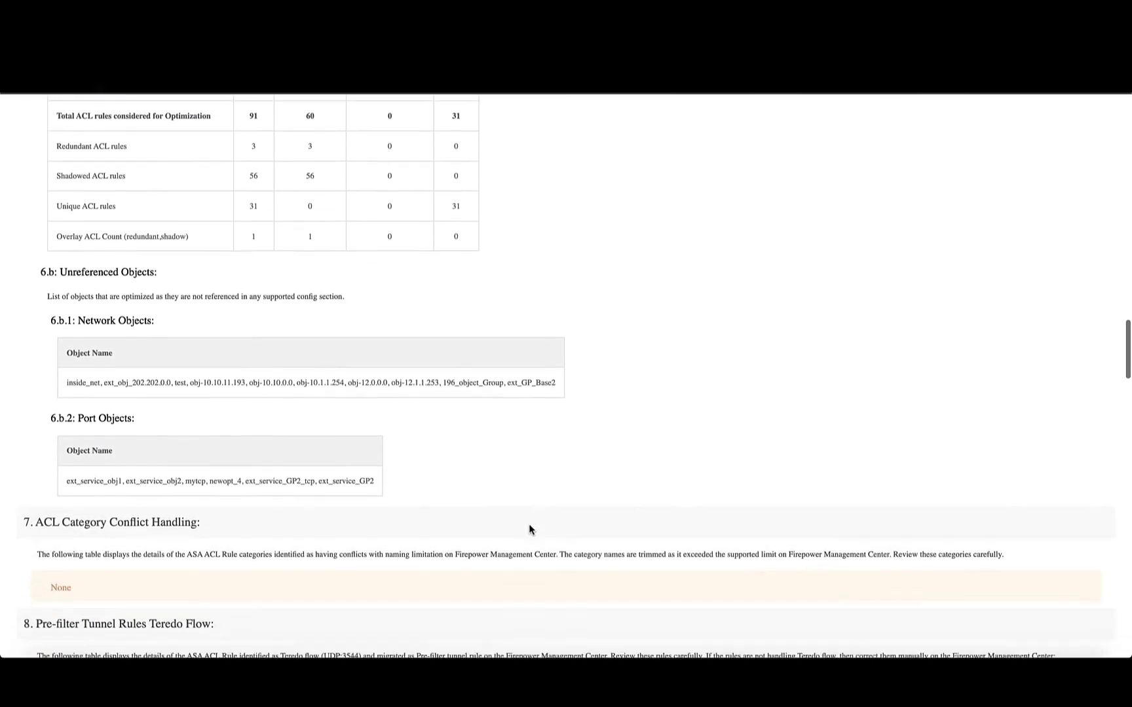
scroll("down", 3)
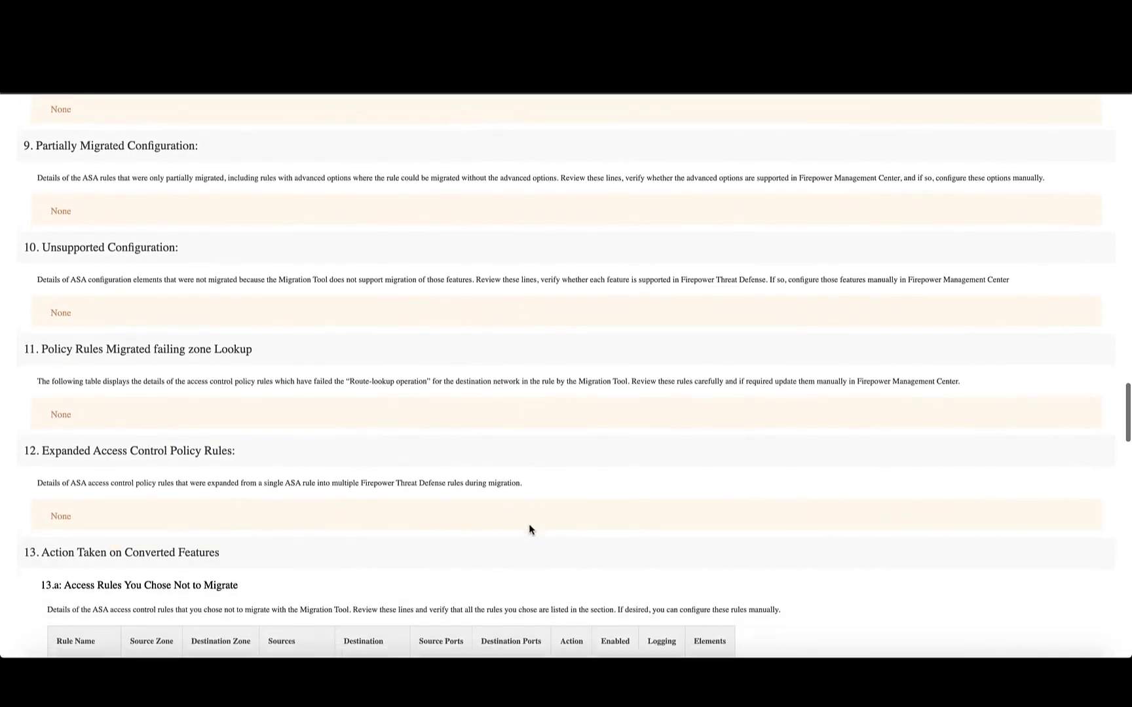
scroll("down", 3)
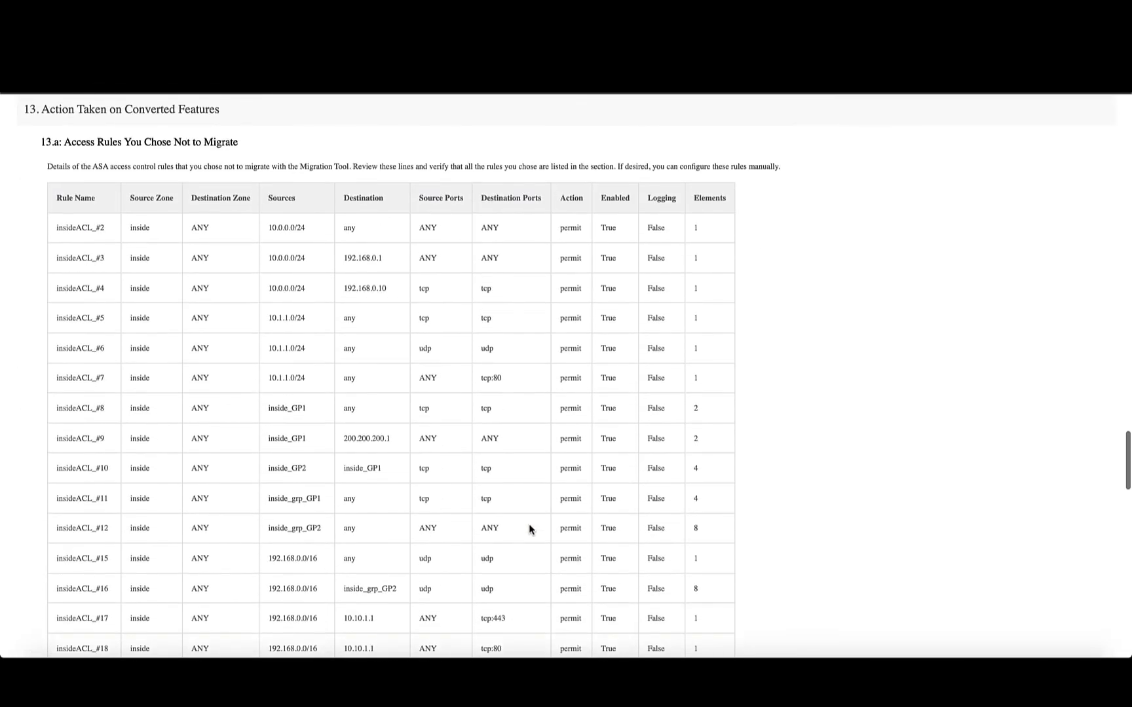
scroll("down", 3)
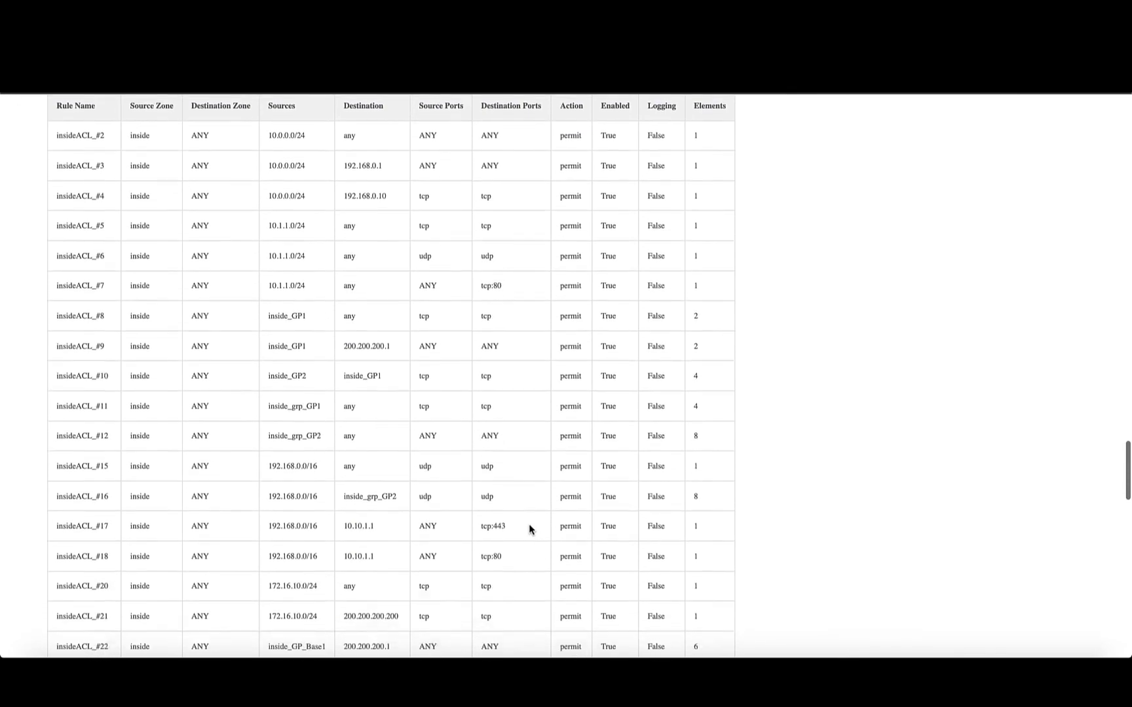
scroll("up", 3)
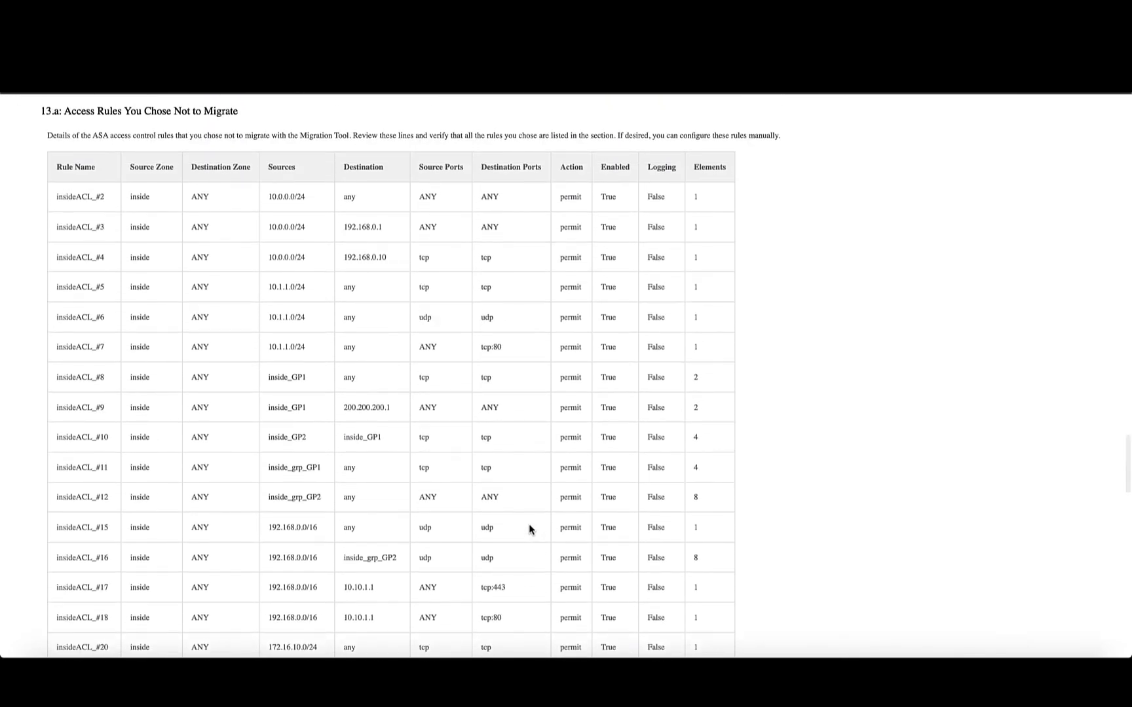
scroll("up", 3)
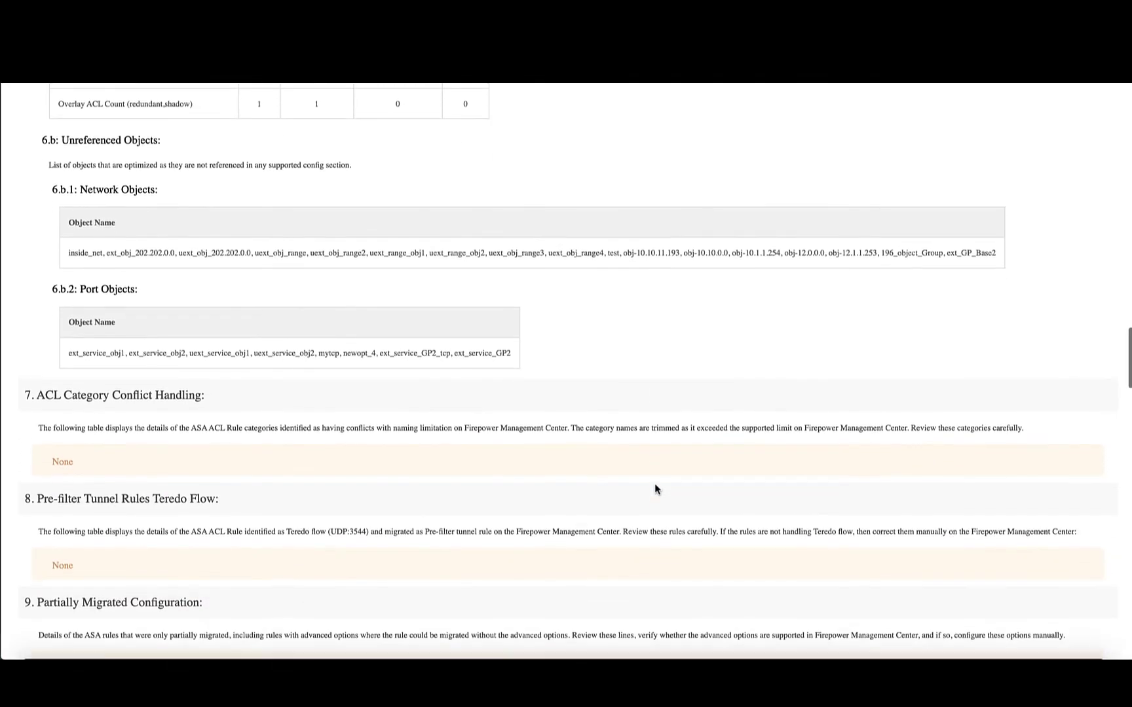
scroll("down", 3)
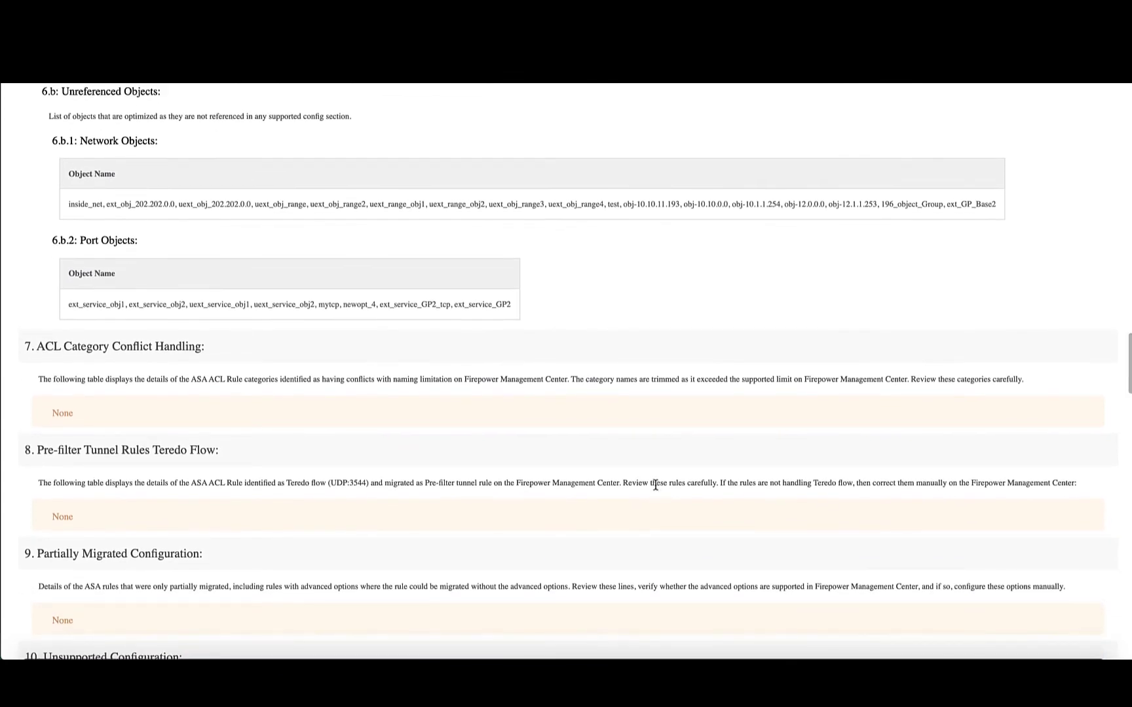
mouse_move(195, 183)
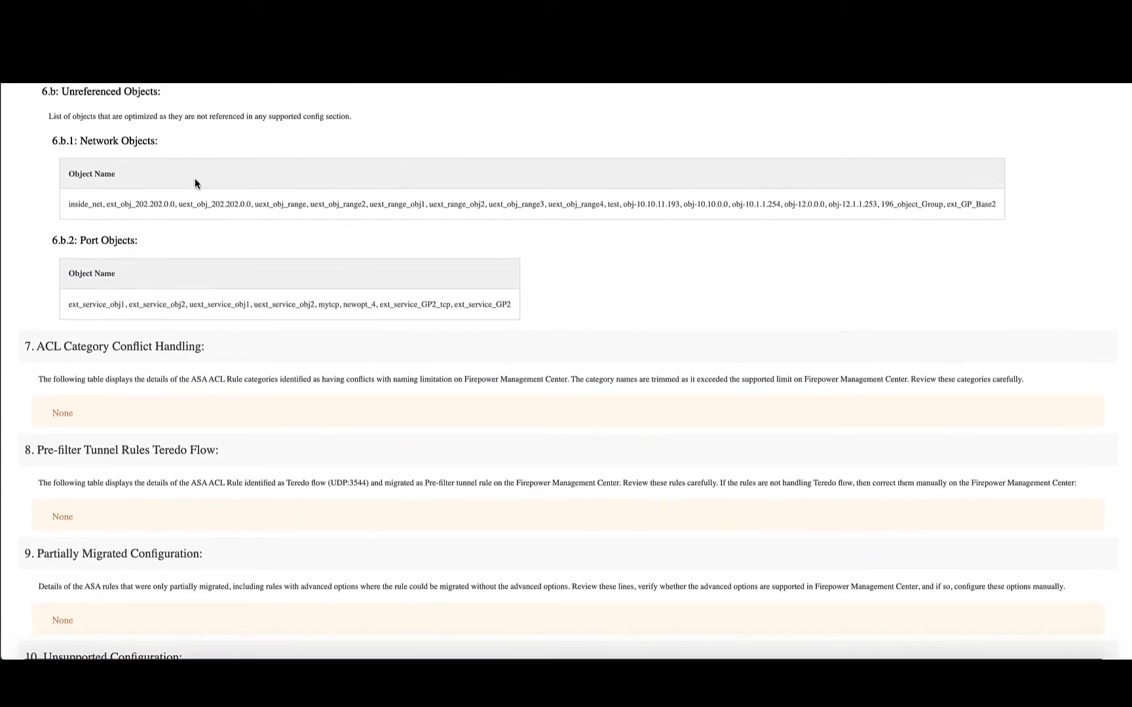
mouse_move(287, 247)
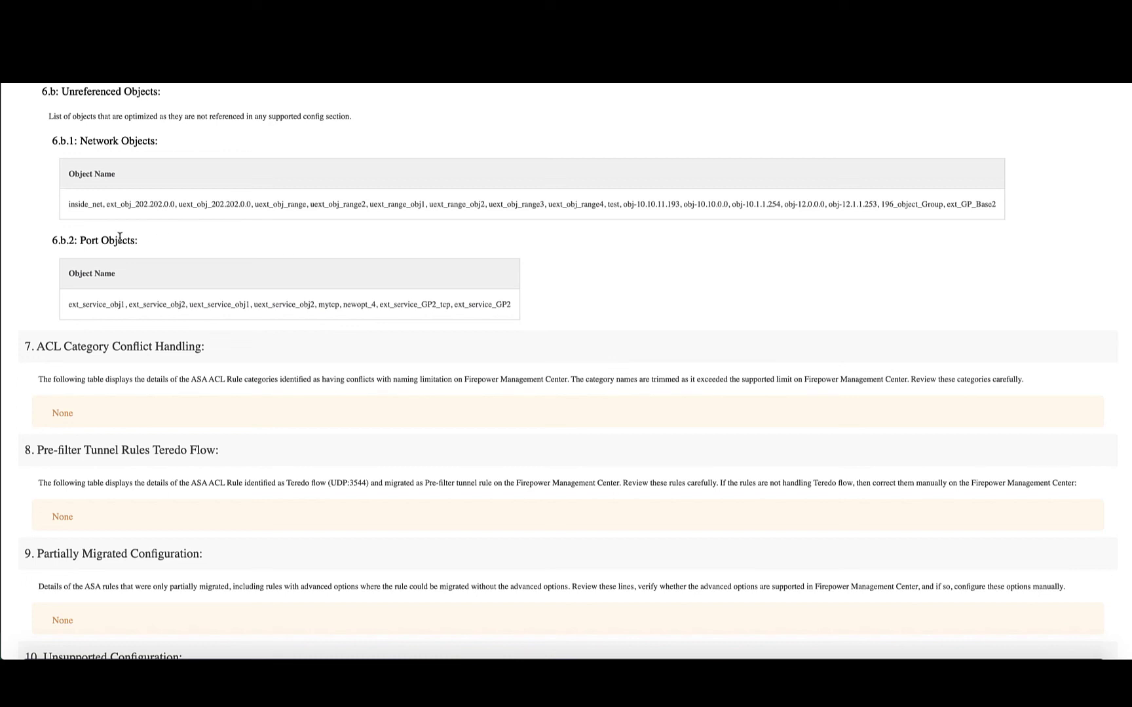
mouse_move(101, 316)
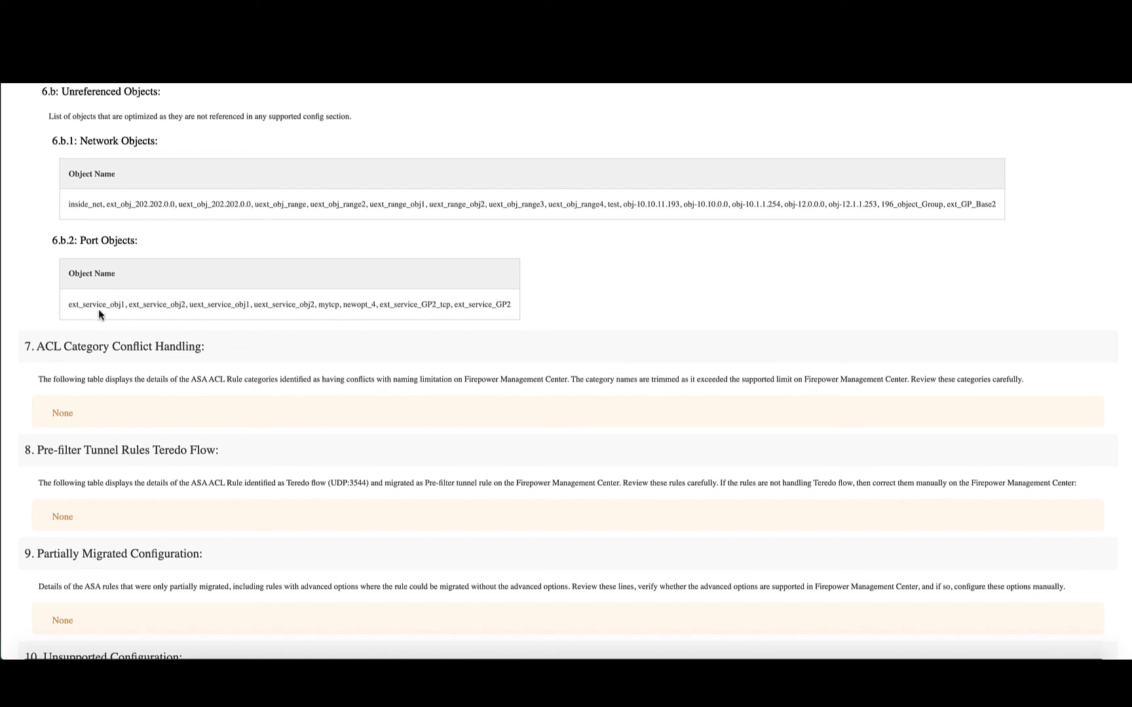
mouse_move(231, 282)
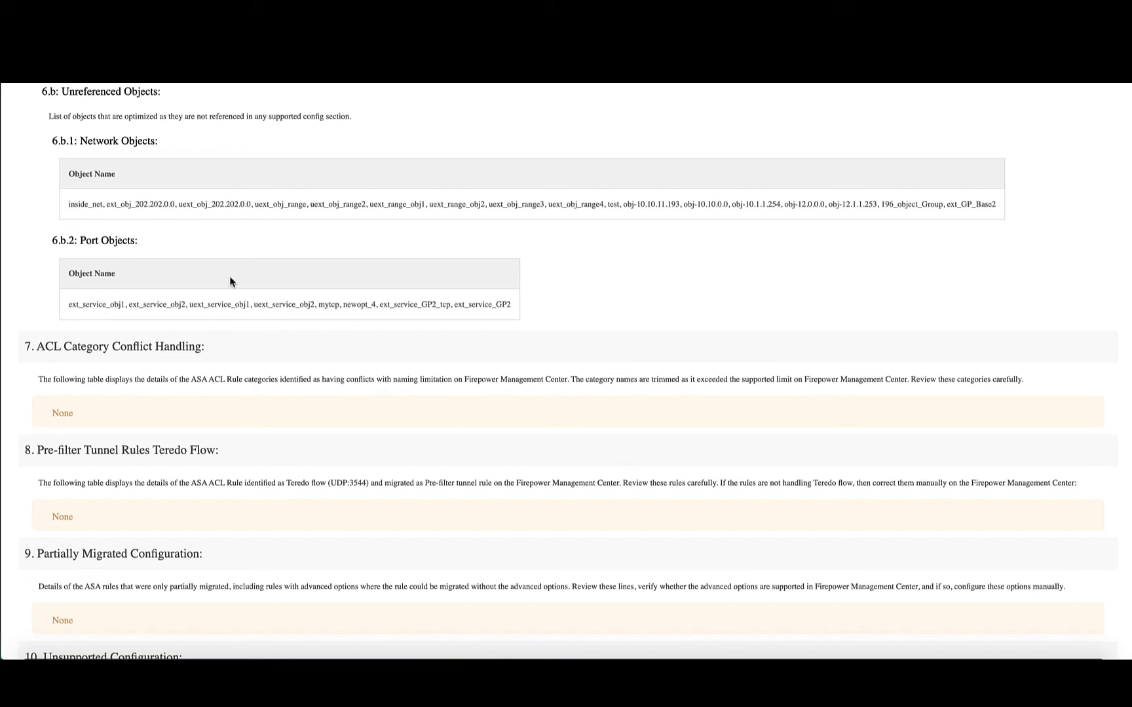